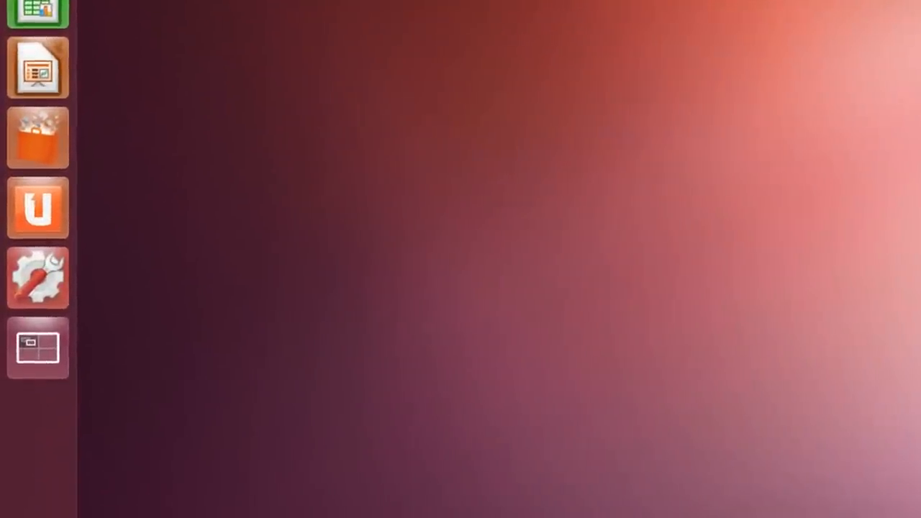
pyautogui.moveTo(48, 279)
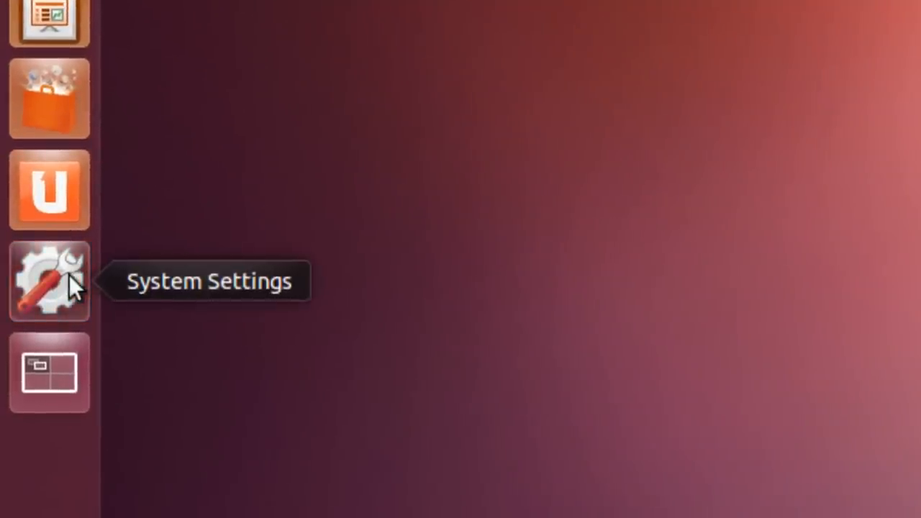
# Open System Settings Details to confirm Ubuntu 12.04 LTS, 32-bit.
pyautogui.click(49, 280)
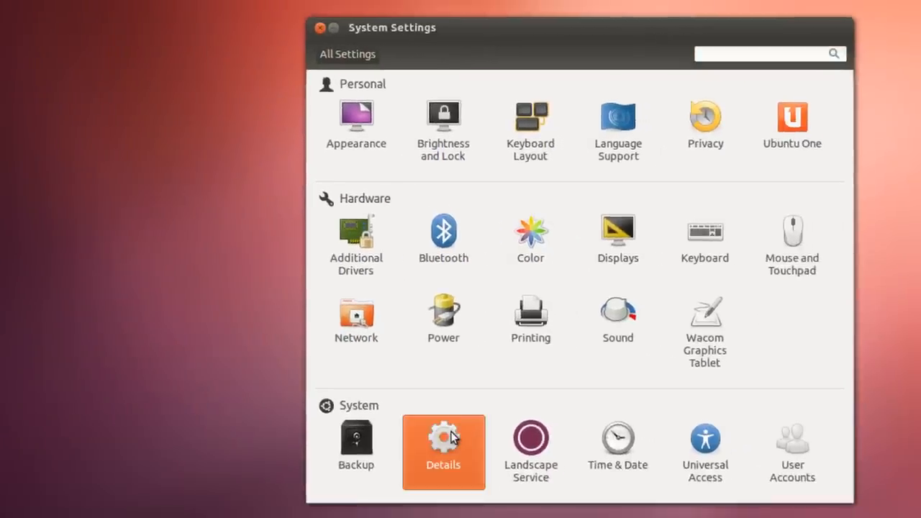
pyautogui.click(443, 445)
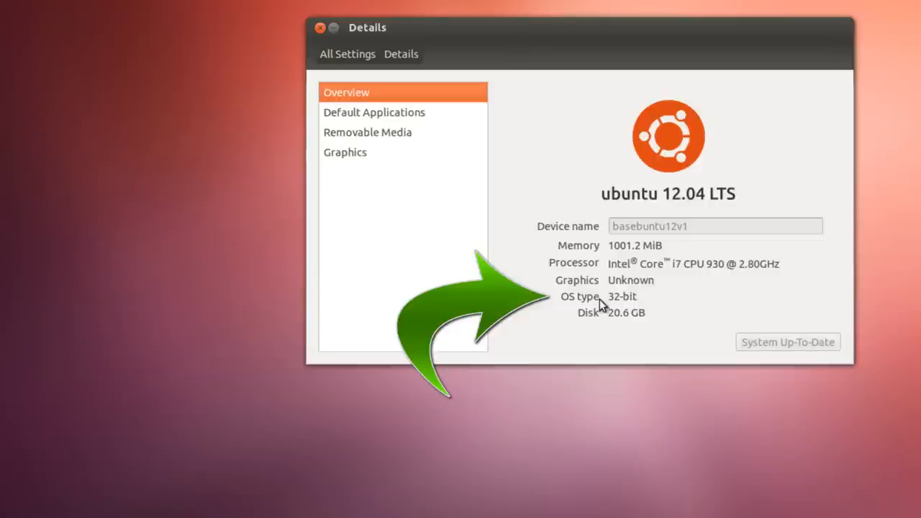
pyautogui.moveTo(634, 302)
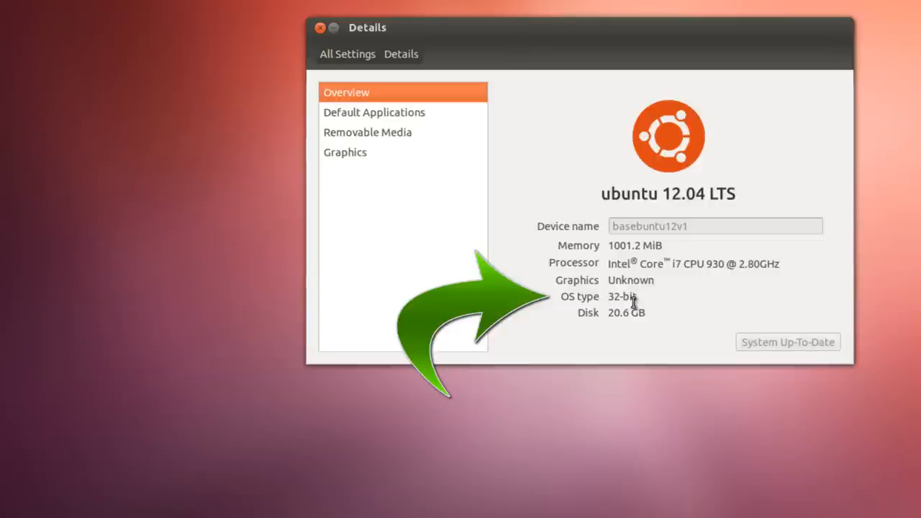
pyautogui.moveTo(639, 298)
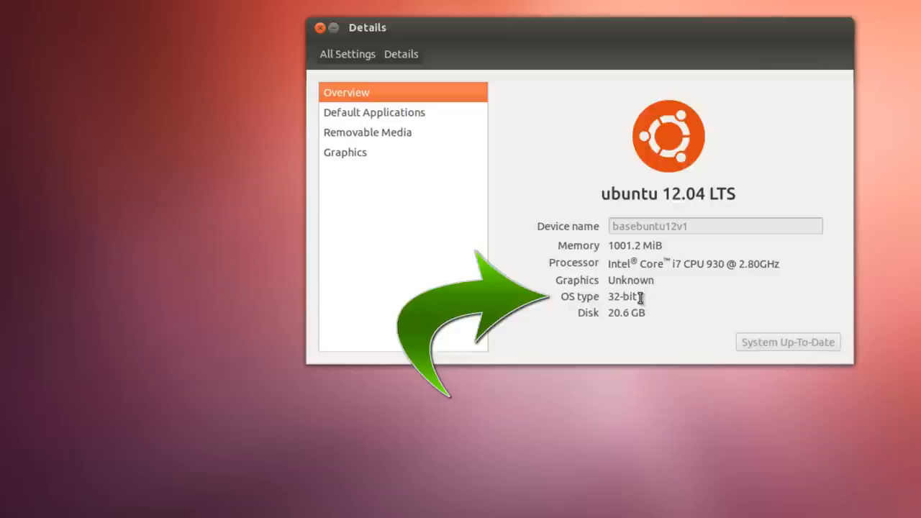
pyautogui.moveTo(715, 296)
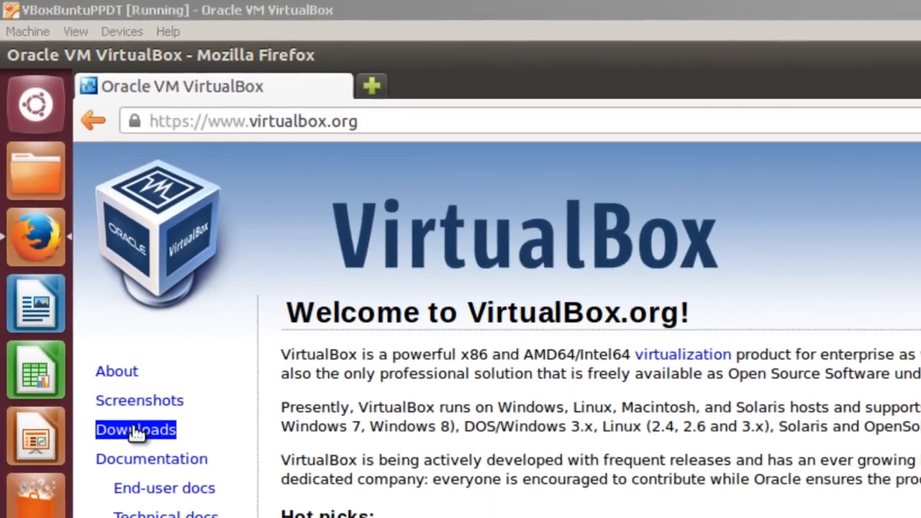
# Go to the VirtualBox 4.3.6 Linux hosts page and download the Ubuntu 12.04 LTS i386 package.
pyautogui.click(135, 429)
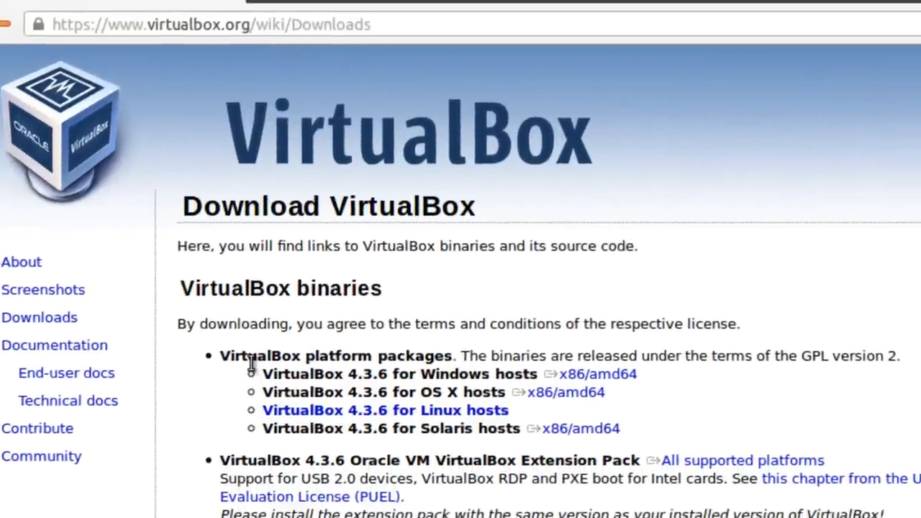
pyautogui.scroll(-3)
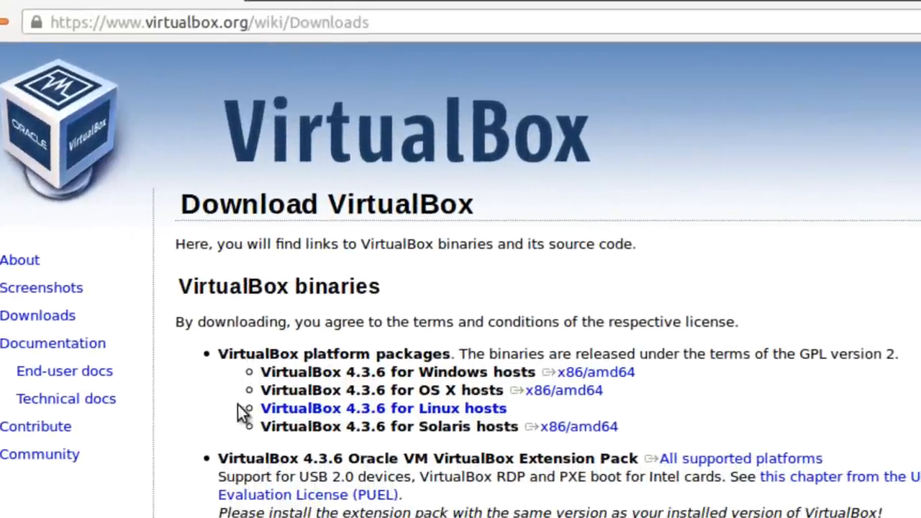
pyautogui.doubleClick(382, 408)
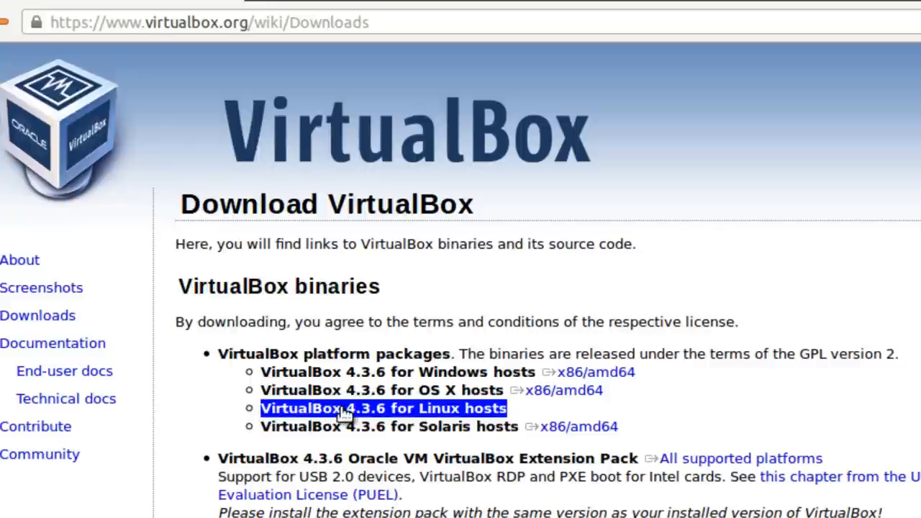
pyautogui.click(382, 408)
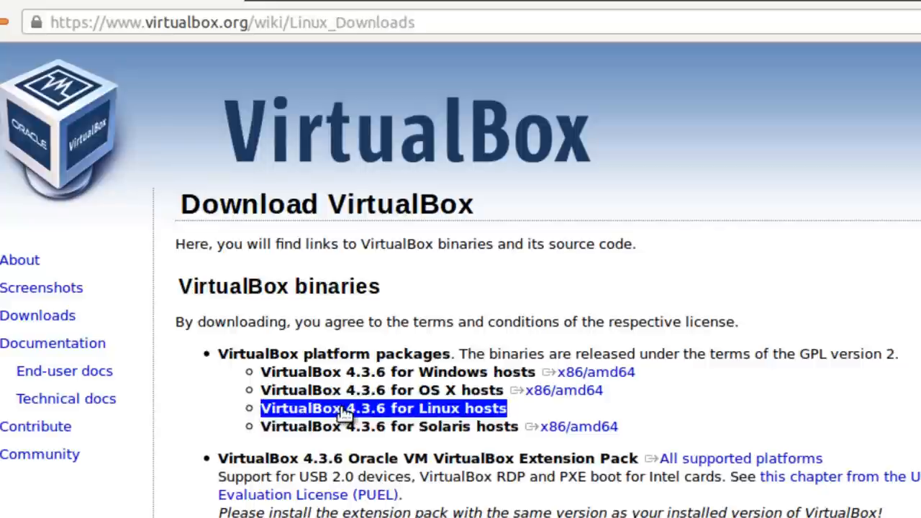
pyautogui.click(383, 408)
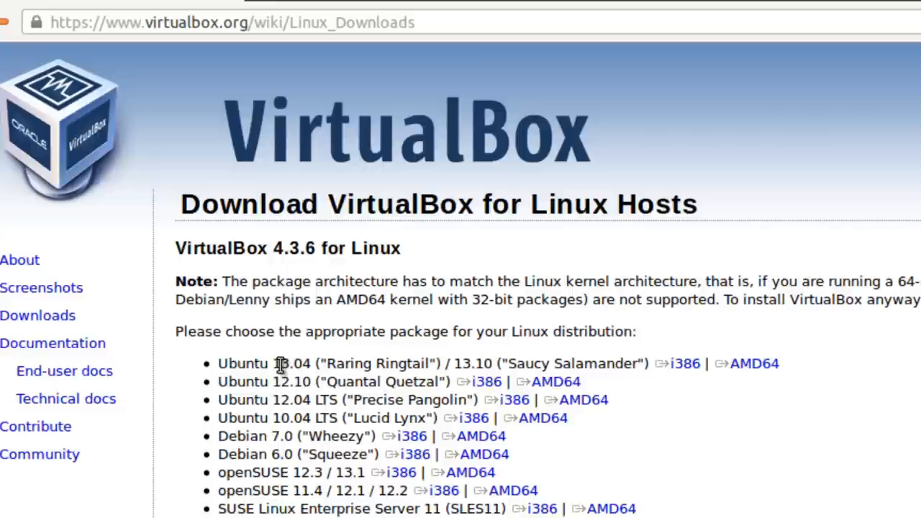
pyautogui.moveTo(234, 396)
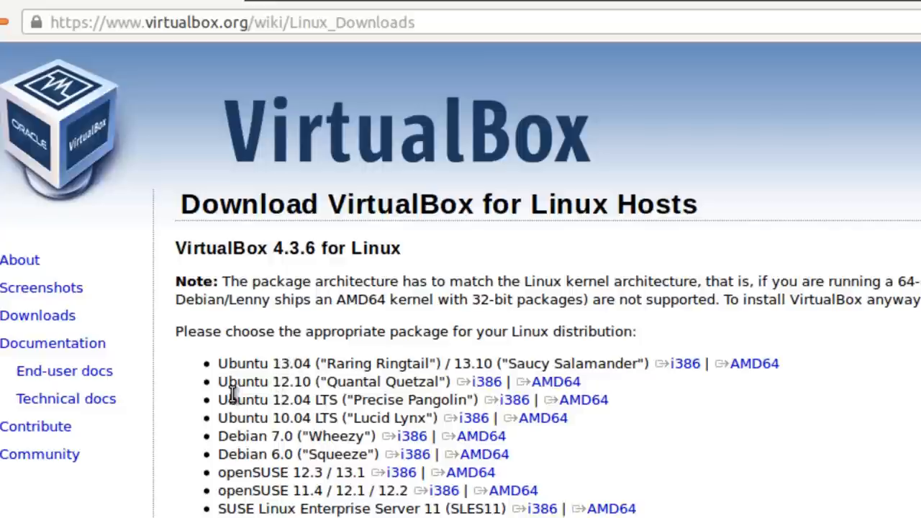
pyautogui.moveTo(389, 400)
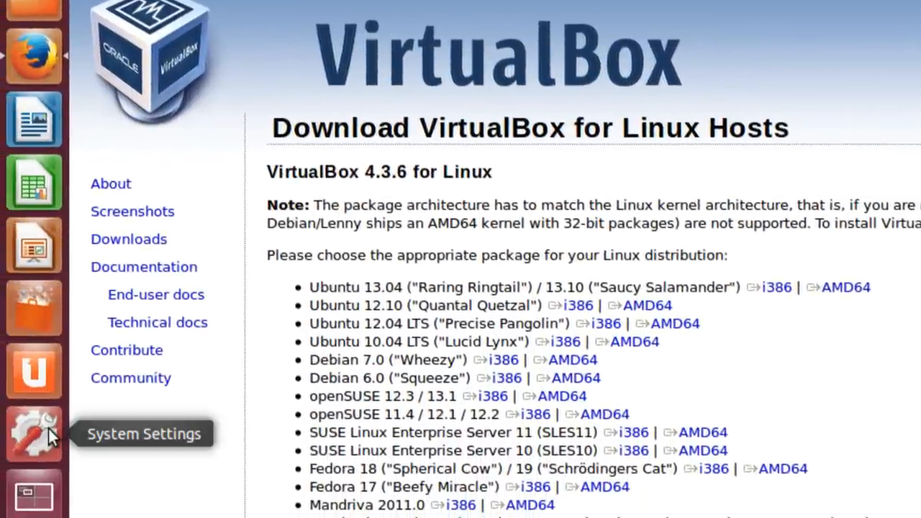
pyautogui.moveTo(474, 324)
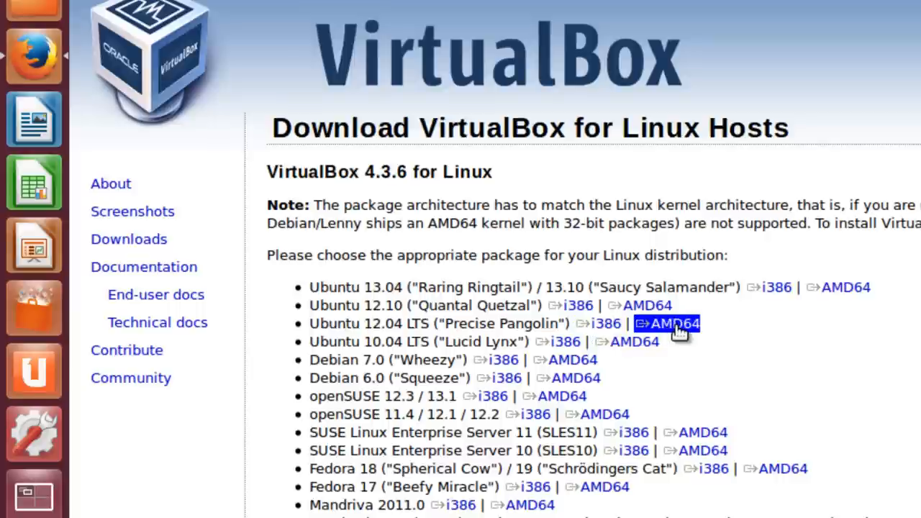
pyautogui.moveTo(674, 331)
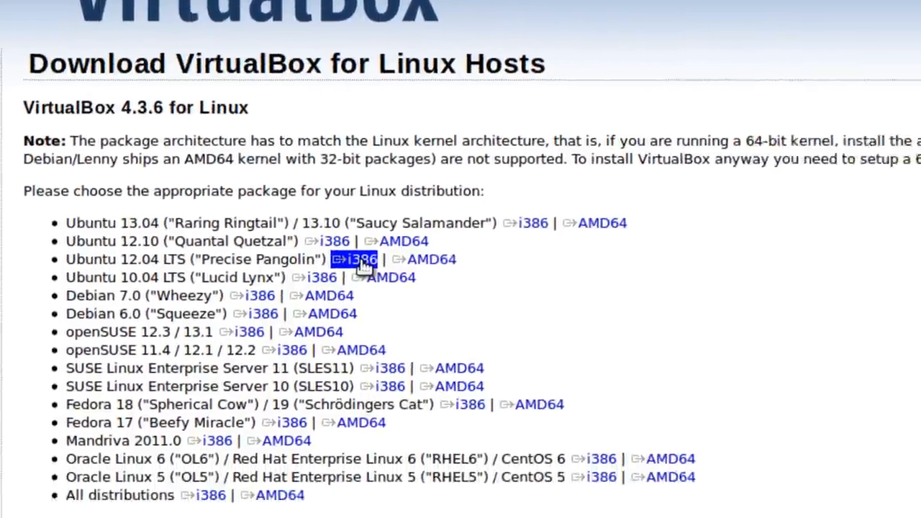
pyautogui.click(359, 259)
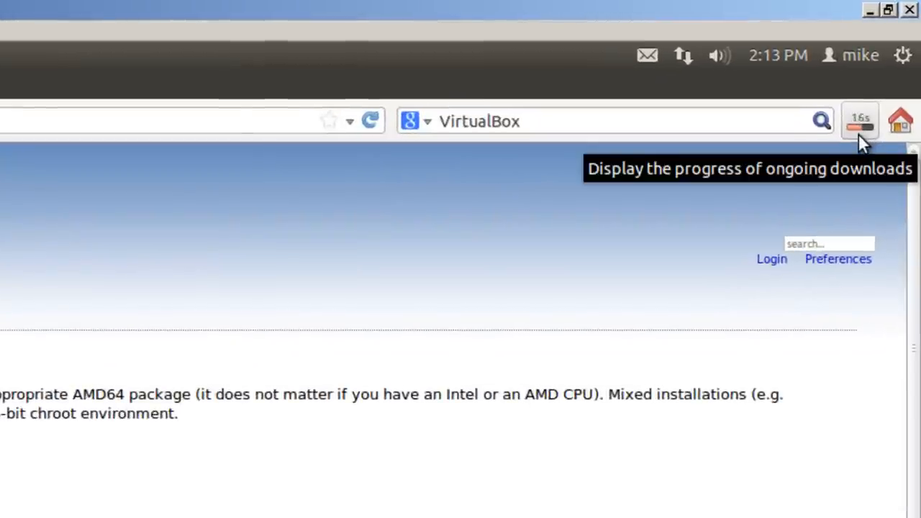
pyautogui.moveTo(889, 252)
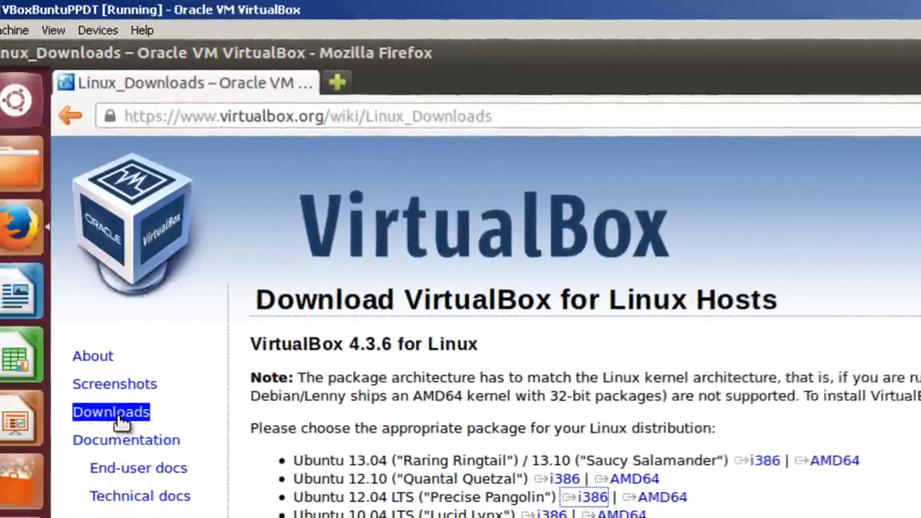
# Download the VirtualBox 4.3.6 Extension Pack for all supported platforms, choosing Save File.
pyautogui.click(111, 412)
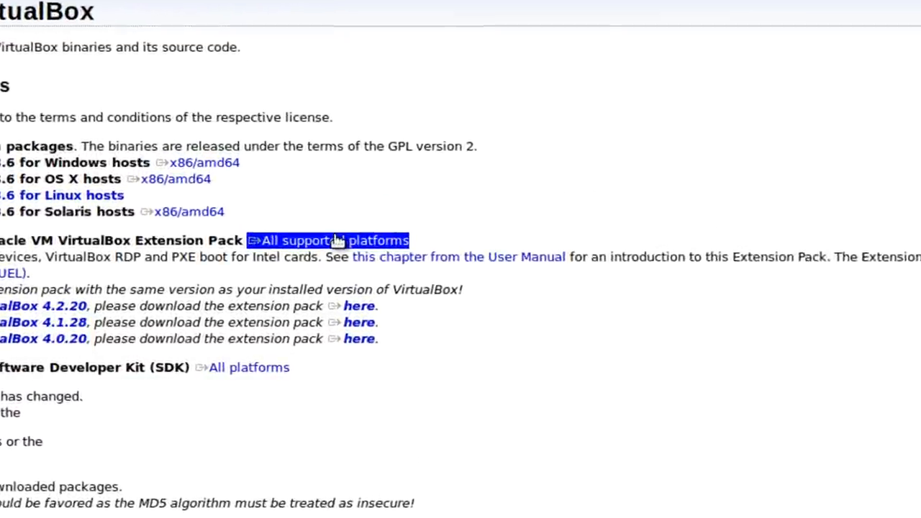
pyautogui.click(328, 240)
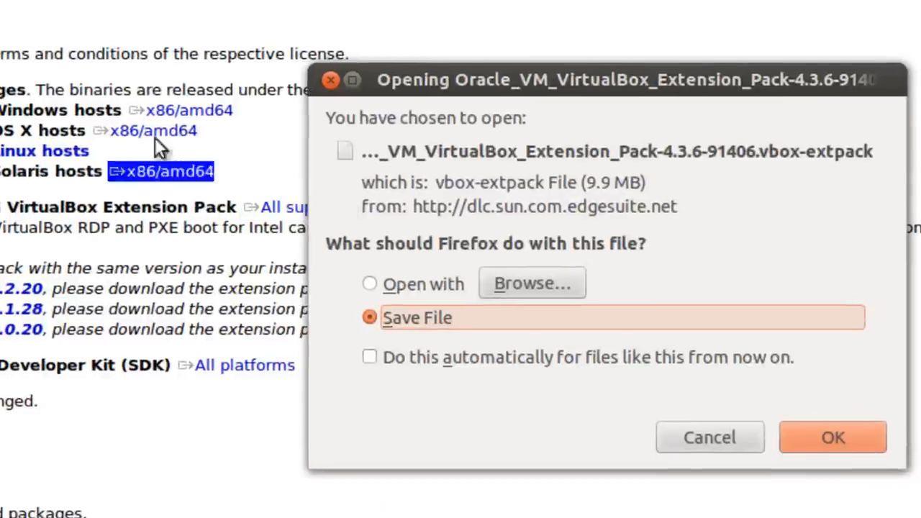
pyautogui.moveTo(417, 309)
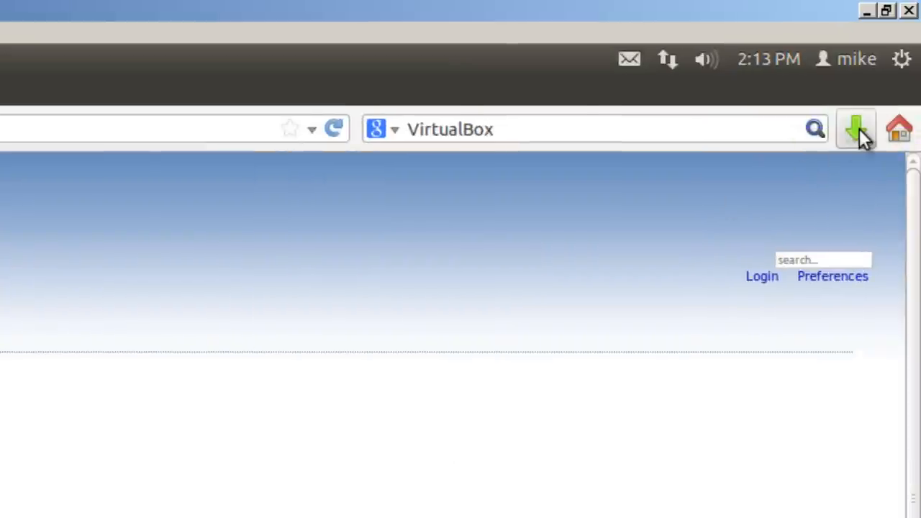
pyautogui.moveTo(856, 130)
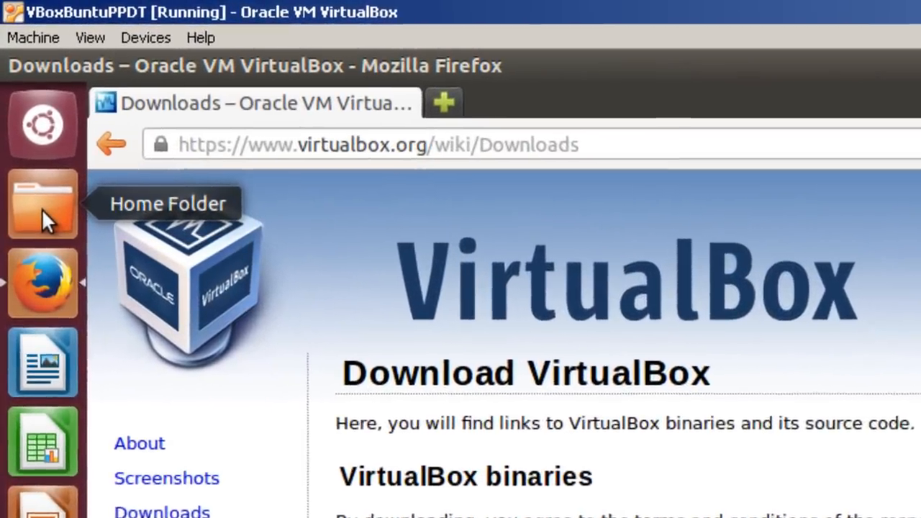
# Open Home's Downloads folder holding the Extension Pack and the i386 .deb package.
pyautogui.click(42, 203)
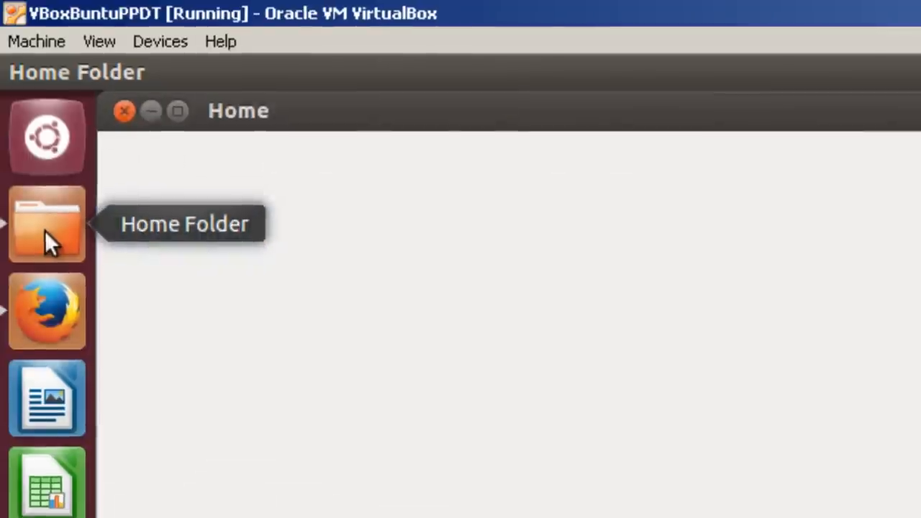
pyautogui.click(47, 223)
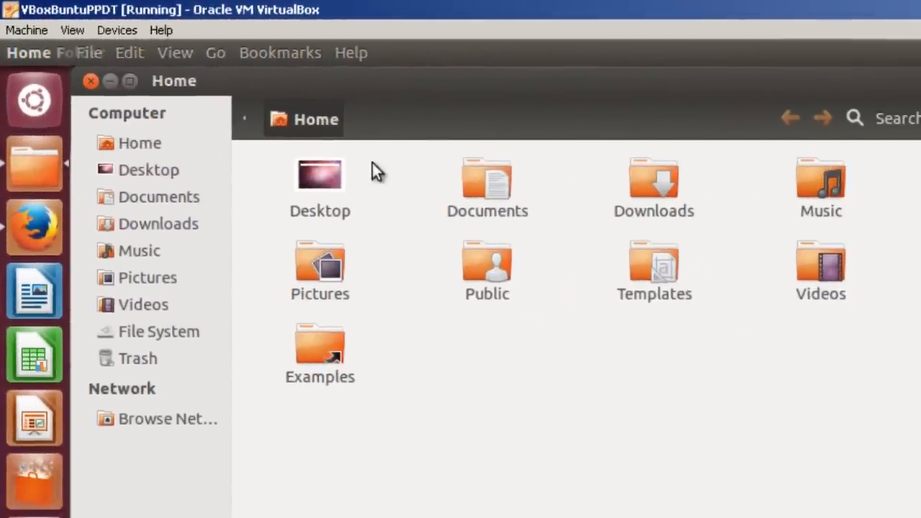
pyautogui.doubleClick(653, 180)
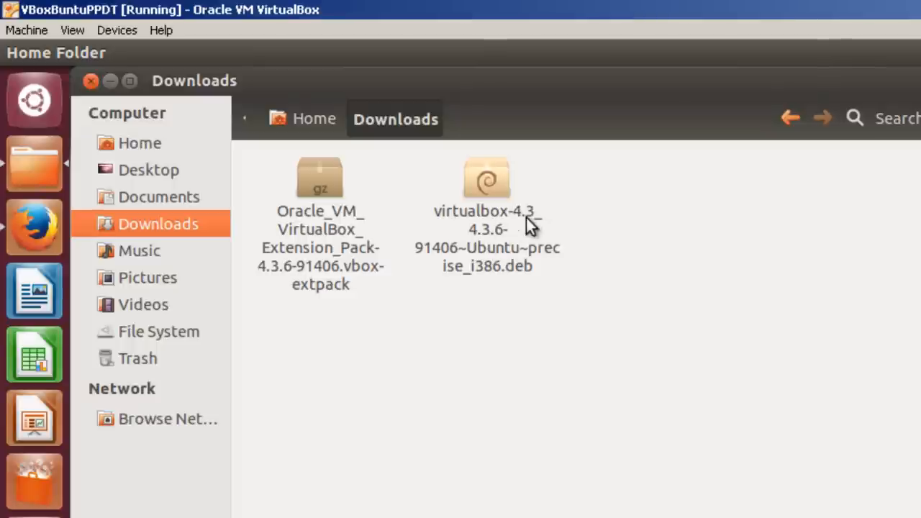
pyautogui.moveTo(515, 281)
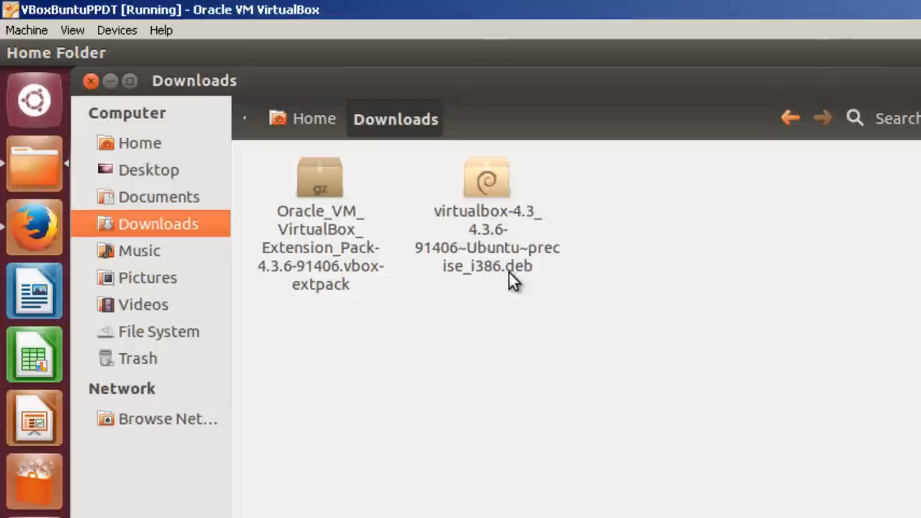
pyautogui.moveTo(481, 277)
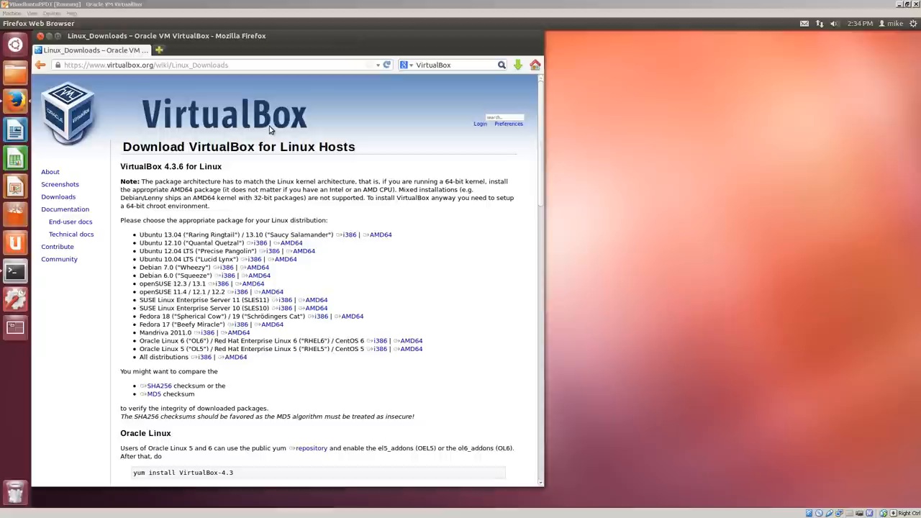
pyautogui.moveTo(322, 126)
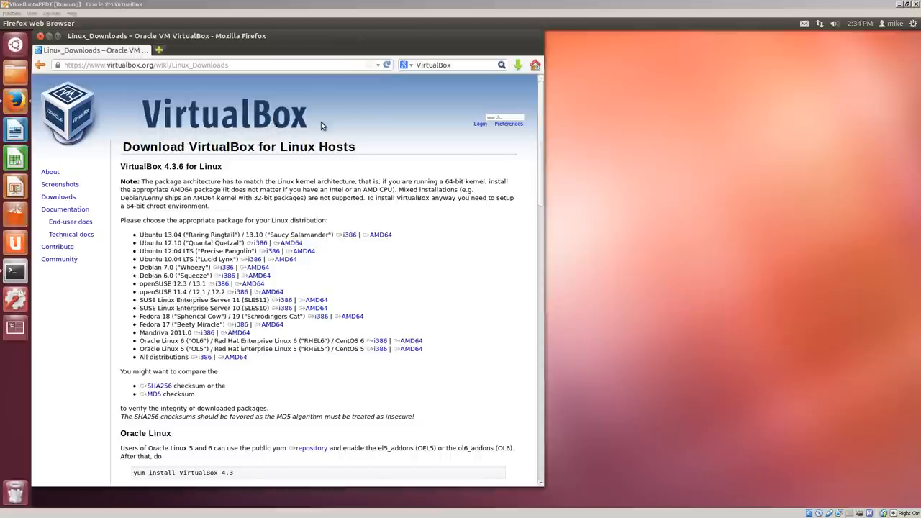
pyautogui.moveTo(444, 129)
pyautogui.write('t')
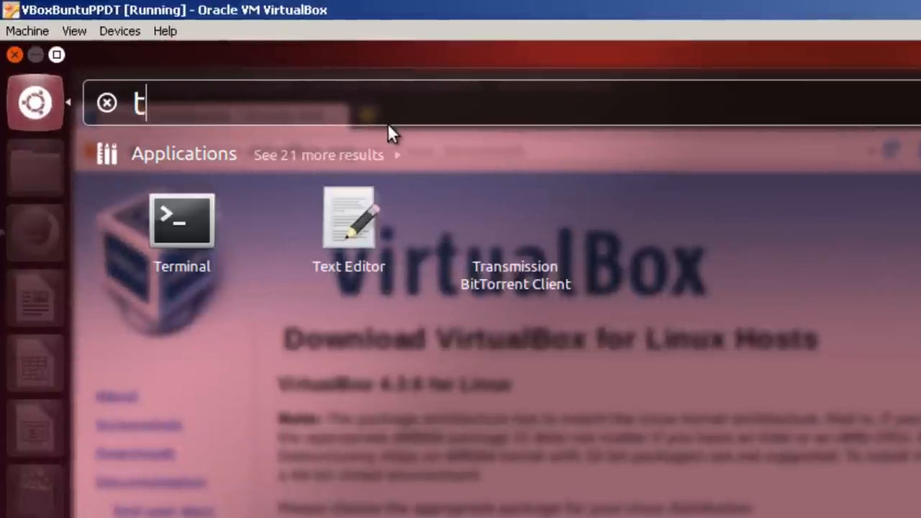
# Launch Terminal from the Dash and run 'sudo apt-get install vim'.
pyautogui.write('ermina')
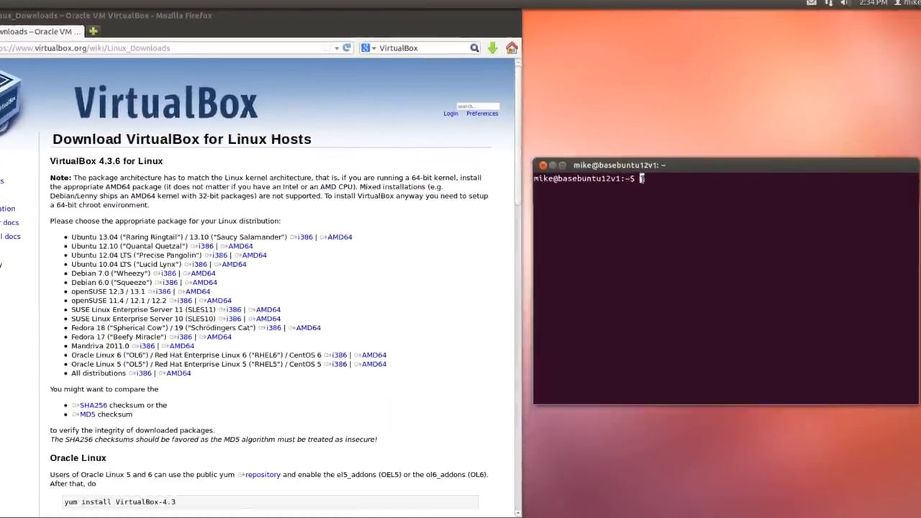
pyautogui.write('sudo')
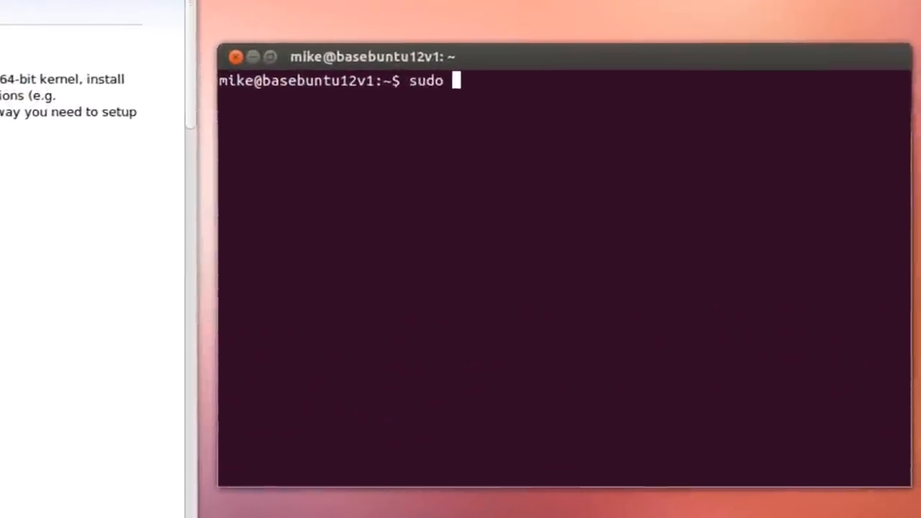
pyautogui.write('apt-g')
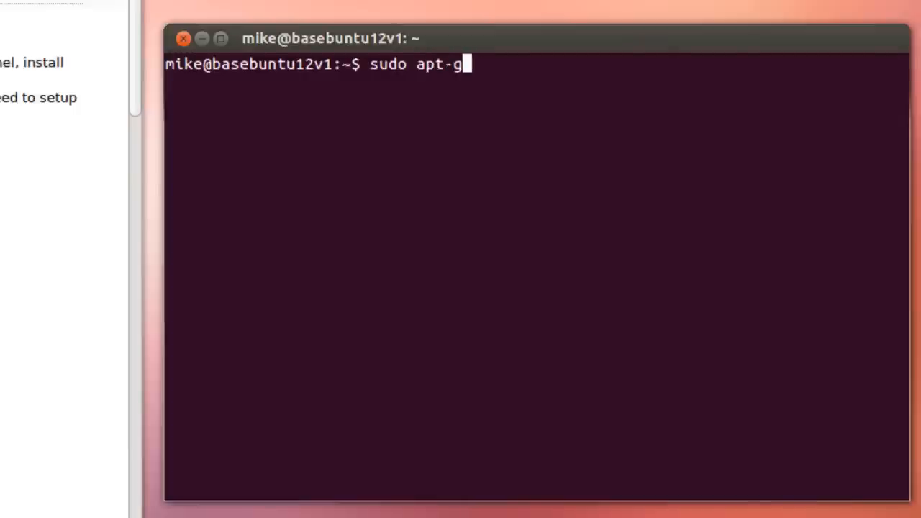
pyautogui.write('et inst')
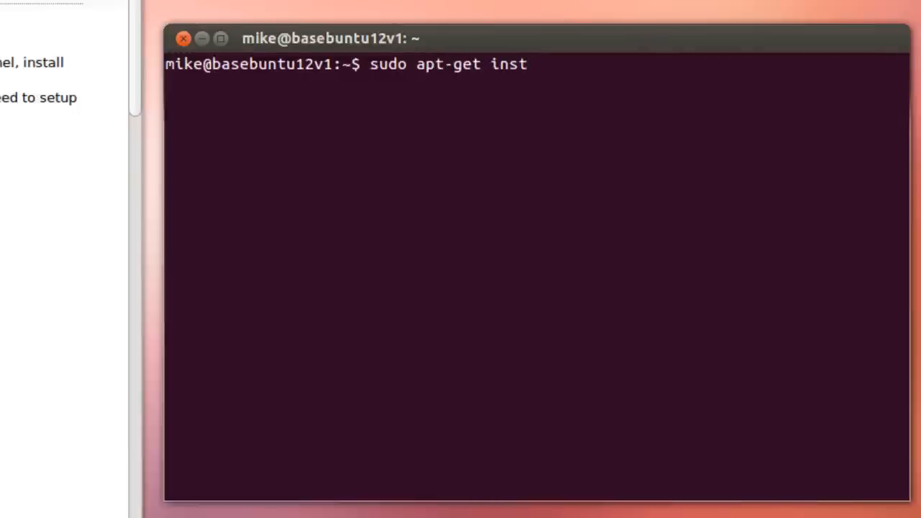
pyautogui.write('all vi')
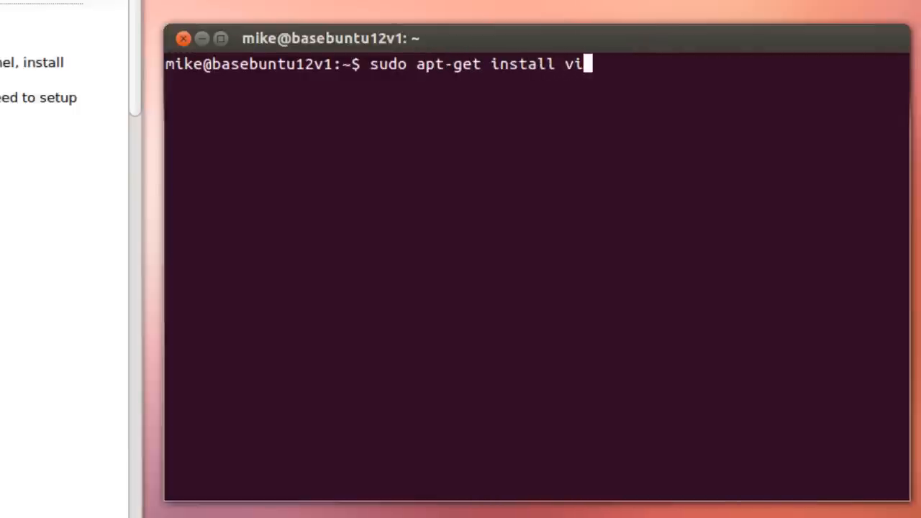
pyautogui.write('m')
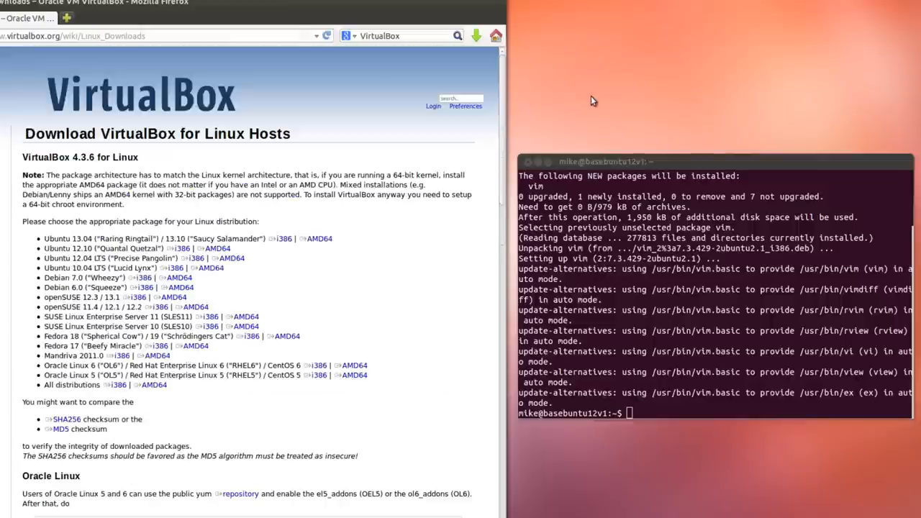
# Scroll the VirtualBox Linux Downloads page to the Debian-based distributions repository lines.
pyautogui.scroll(-3)
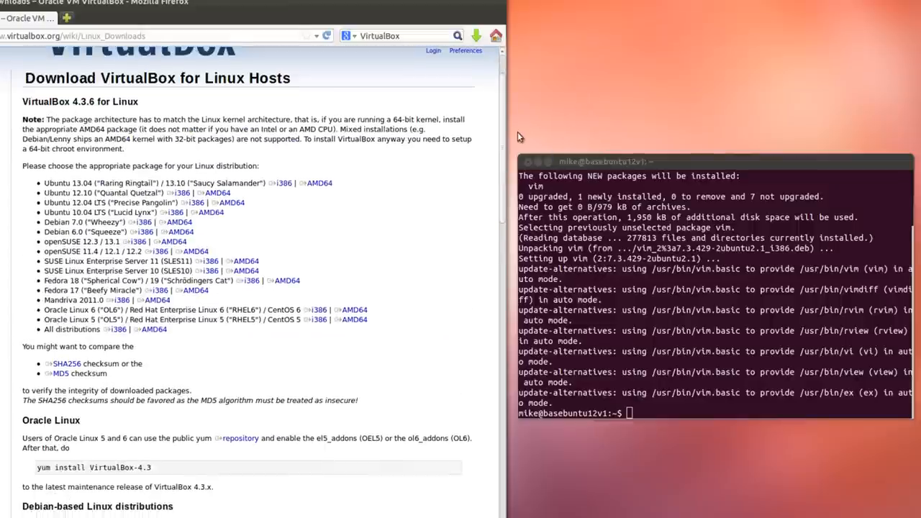
pyautogui.scroll(-3)
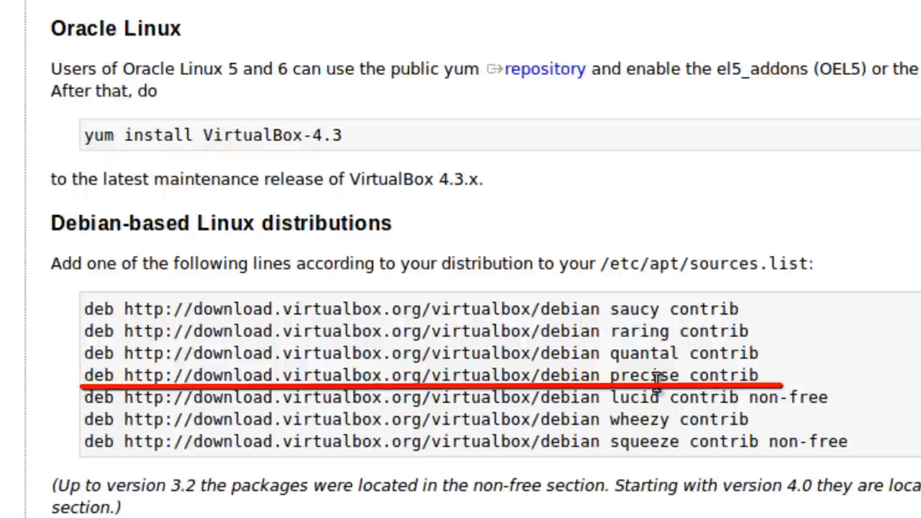
pyautogui.moveTo(707, 377)
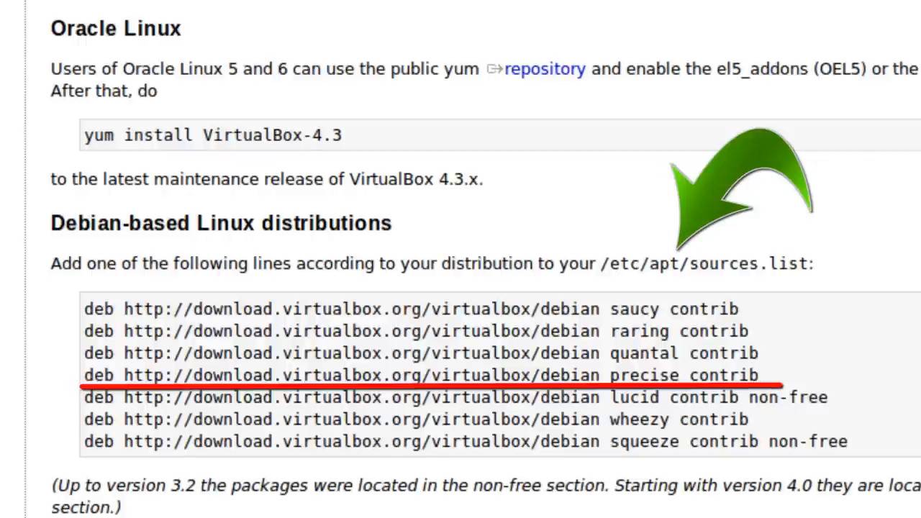
pyautogui.moveTo(768, 379)
pyautogui.write('cd')
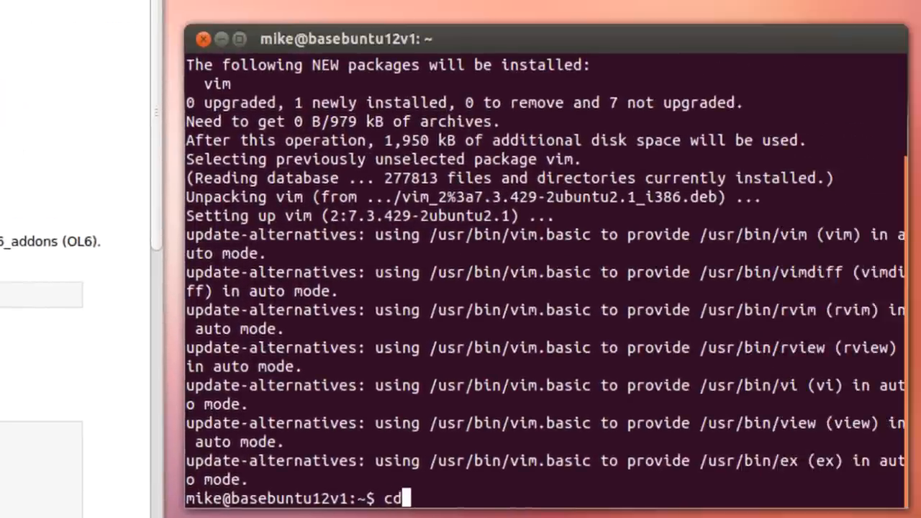
# In /etc/apt, copy sources.list to sources.list.bckup with sudo.
pyautogui.write('/e')
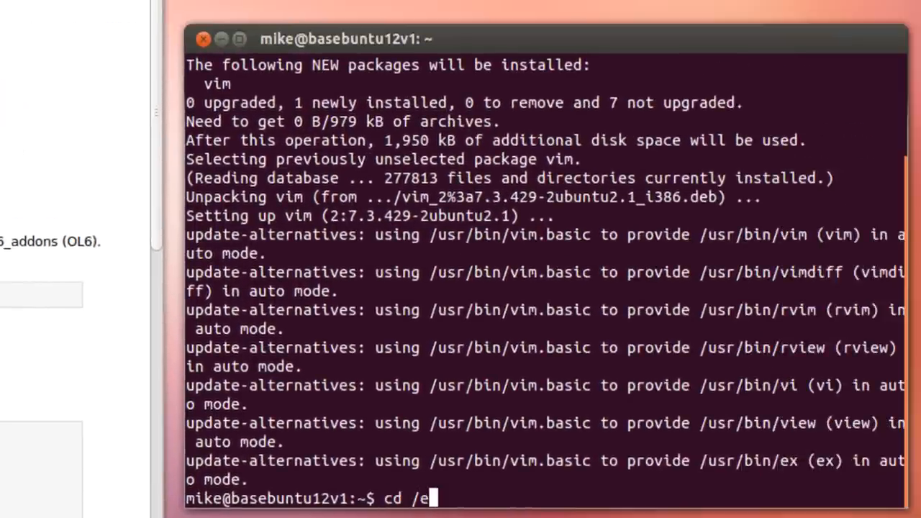
pyautogui.write('tc/apt')
pyautogui.write('l')
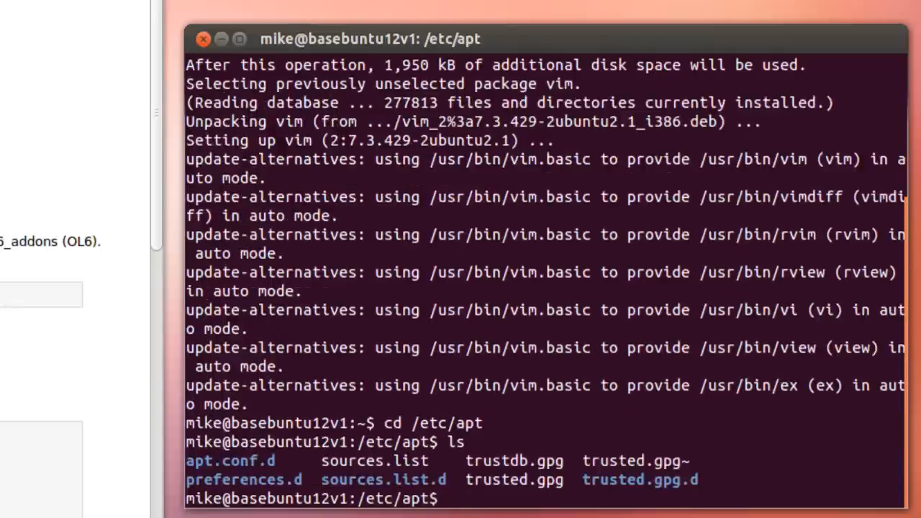
pyautogui.write('s')
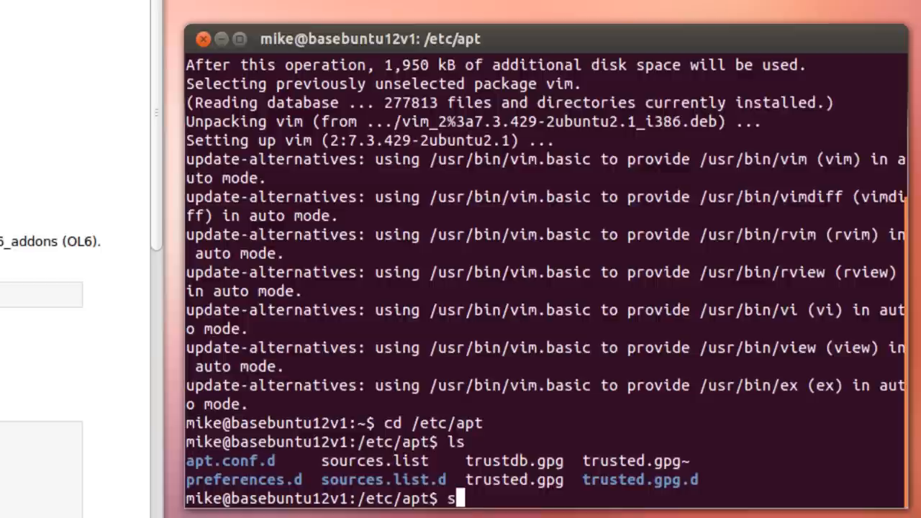
pyautogui.write('udo cp sour')
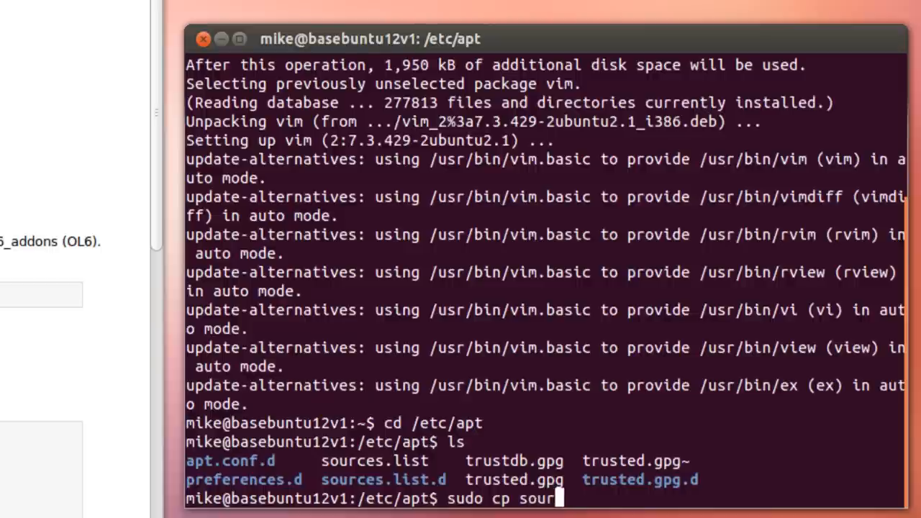
pyautogui.write('ces.list sources')
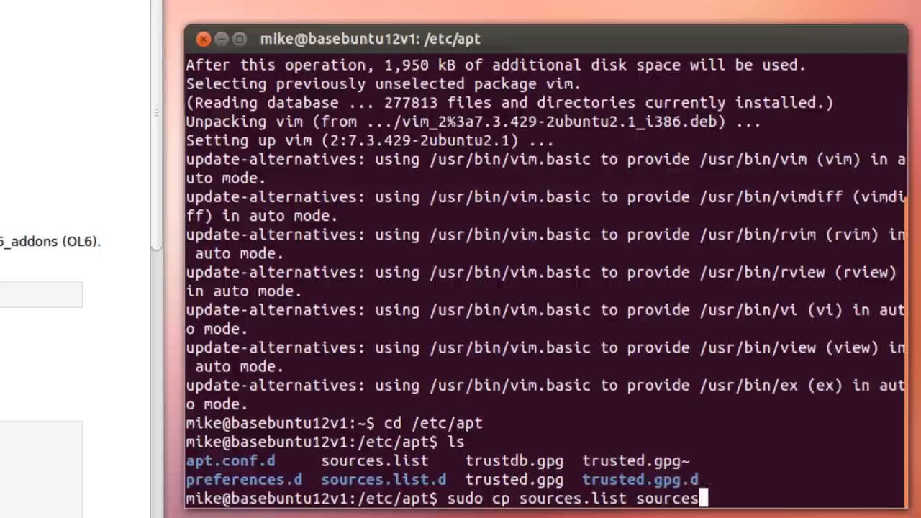
pyautogui.write('list.')
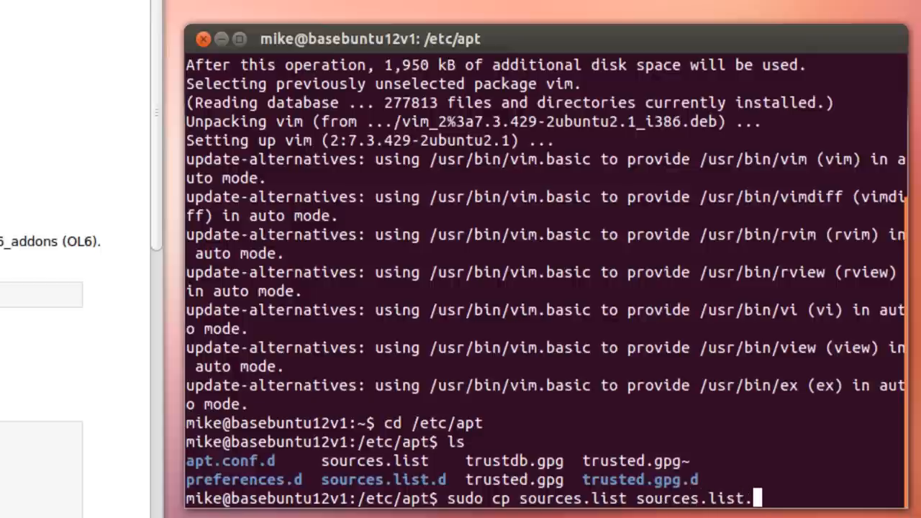
pyautogui.write('bckup')
pyautogui.write('sudo')
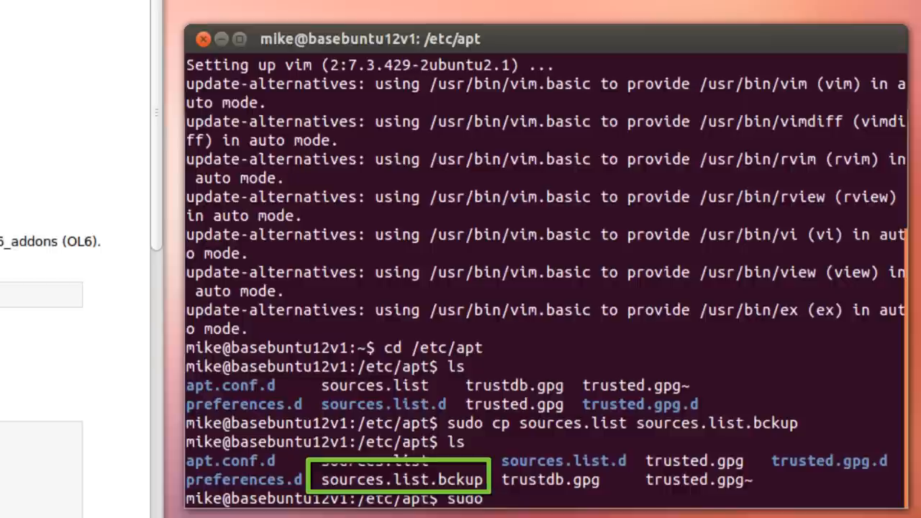
# Open sources.list in vim with sudo.
pyautogui.write('vim')
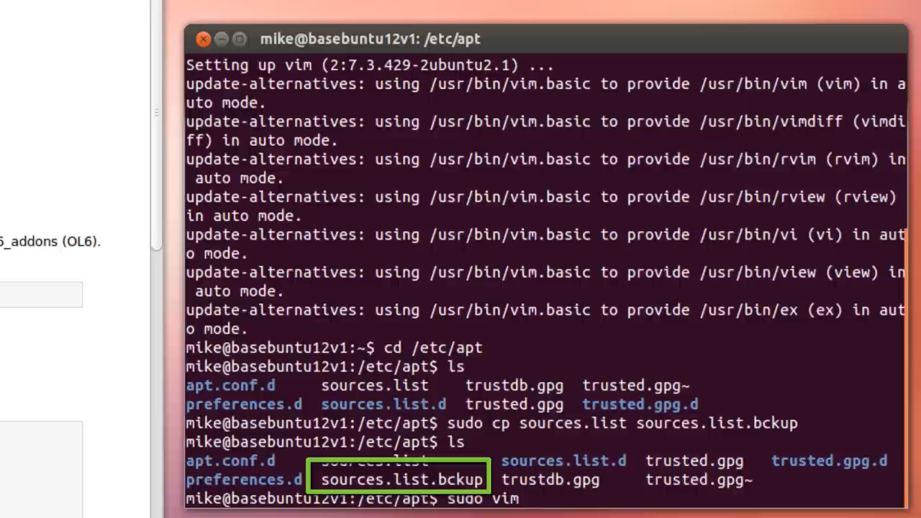
pyautogui.write('source')
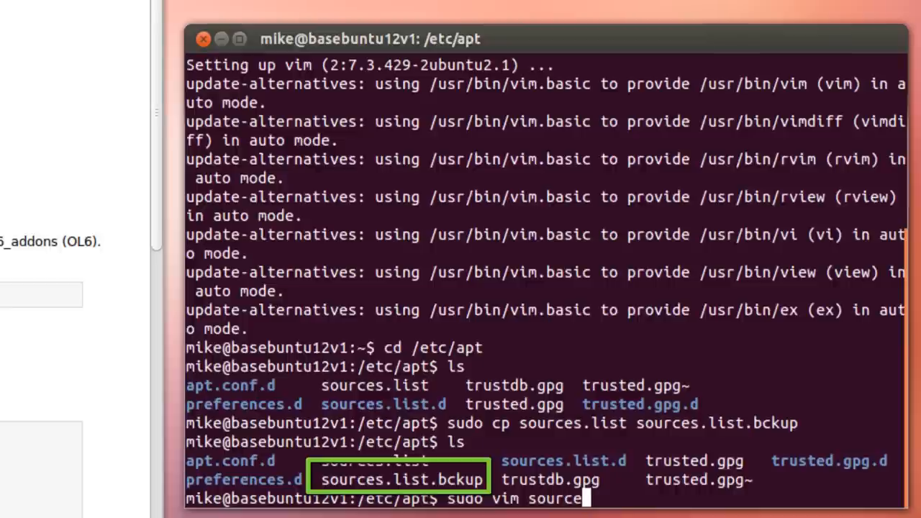
pyautogui.write('.list')
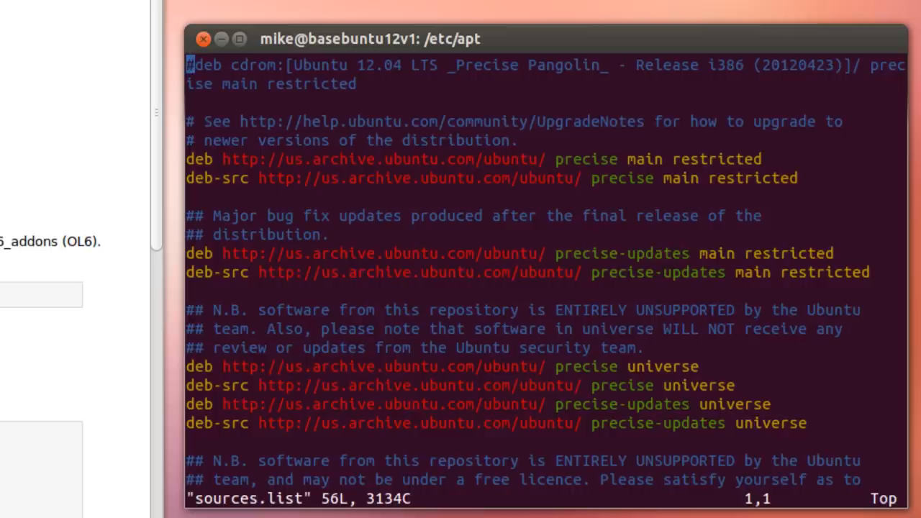
pyautogui.scroll(-3)
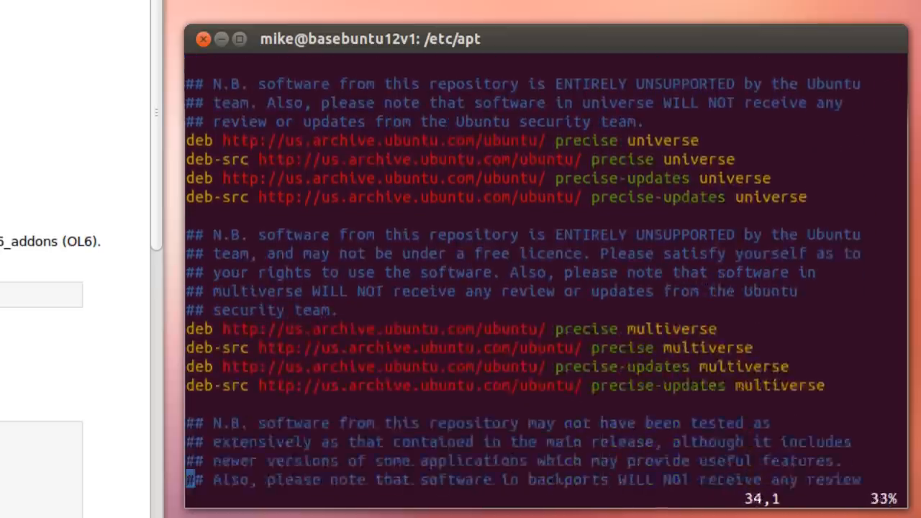
pyautogui.scroll(-3)
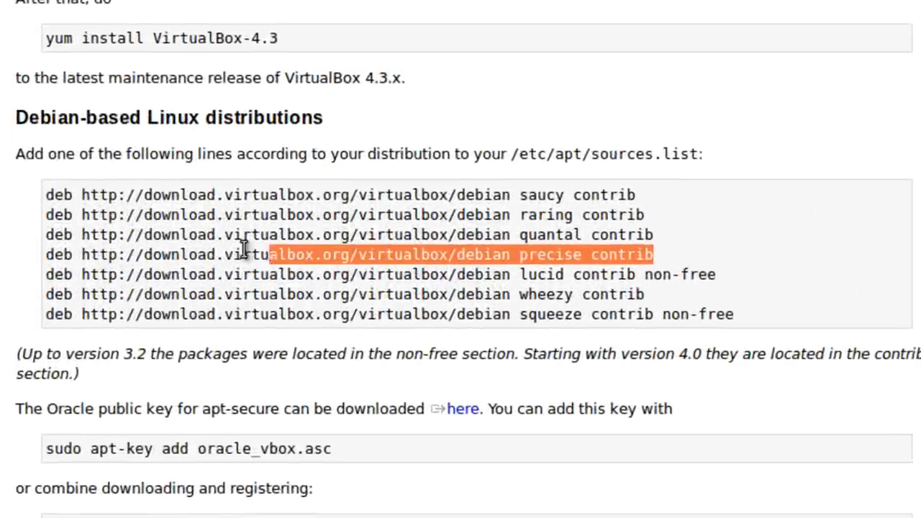
# Select and copy the 'deb ... precise contrib' VirtualBox repository line.
pyautogui.moveTo(251, 254); pyautogui.dragTo(44, 254)
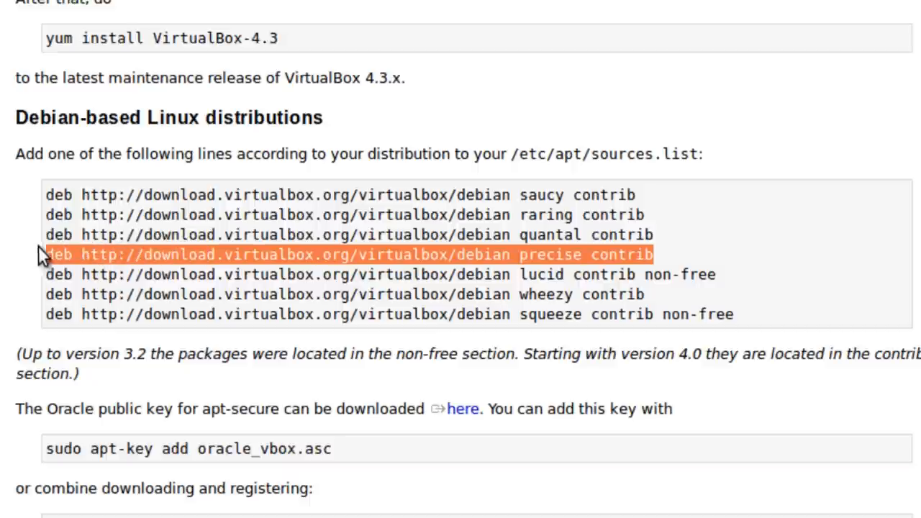
pyautogui.moveTo(586, 198)
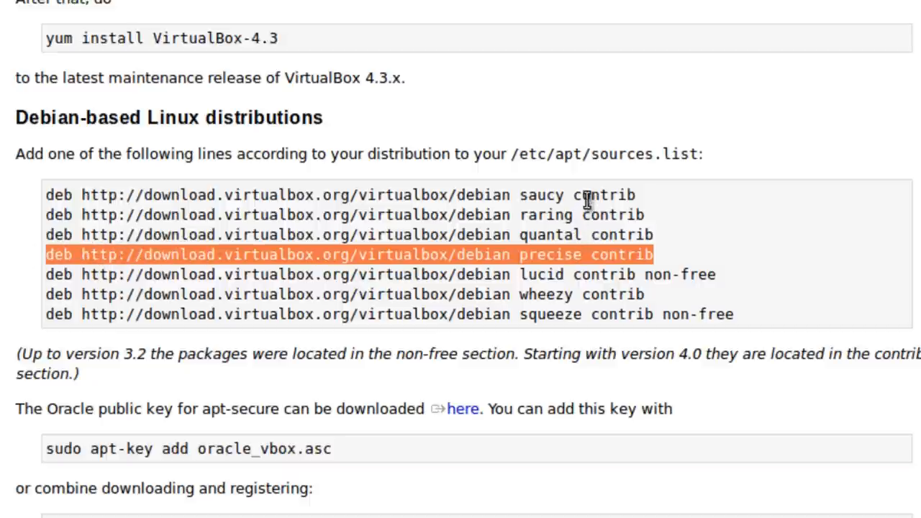
pyautogui.moveTo(547, 248)
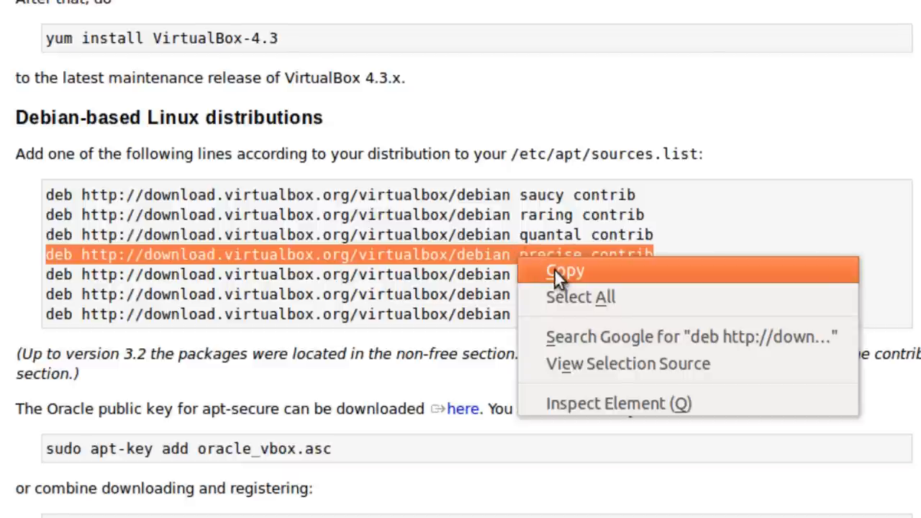
pyautogui.click(564, 271)
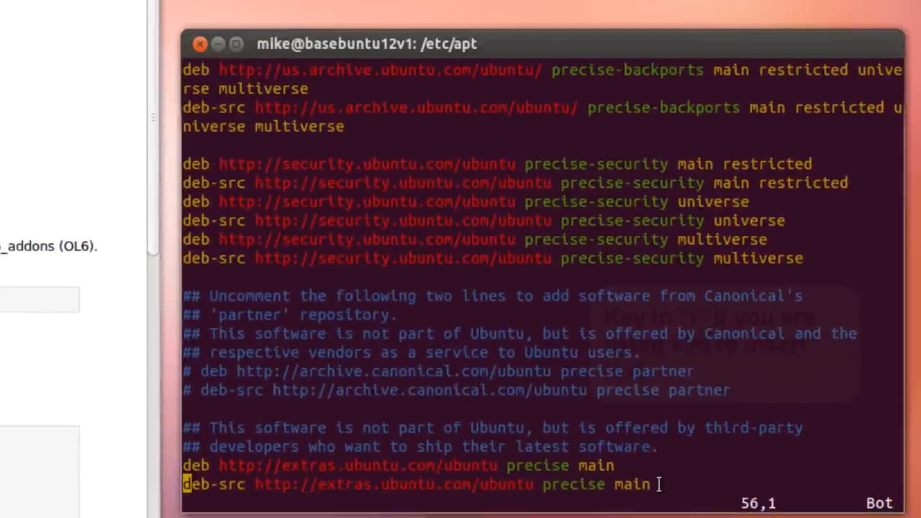
# Append the VirtualBox precise contrib deb line to sources.list and save with :wq.
pyautogui.press('i')
pyautogui.write('deb http://download.virtualbox.org/virtualbox/debian precise contrib')
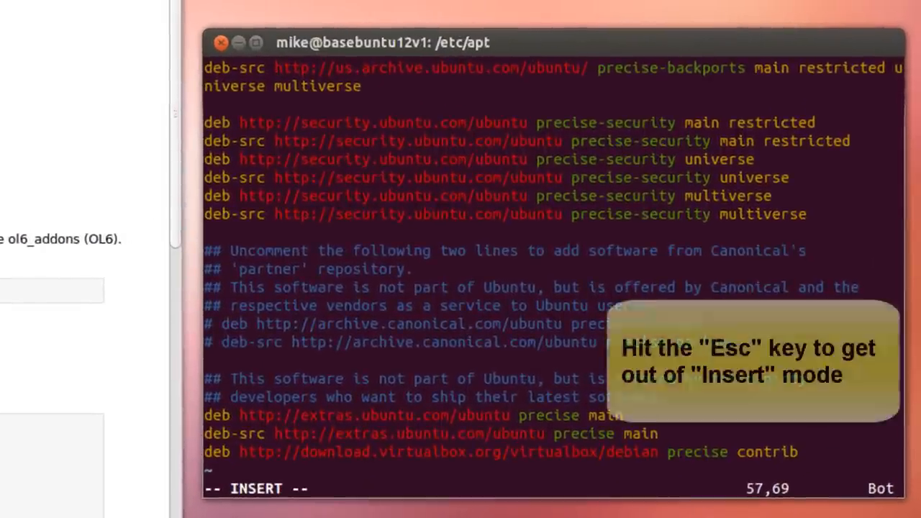
pyautogui.press('Escape')
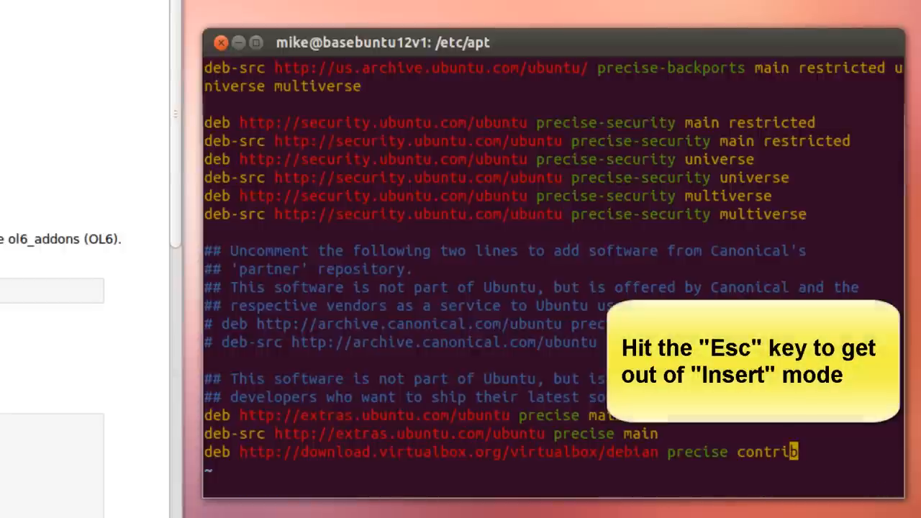
pyautogui.press('Escape')
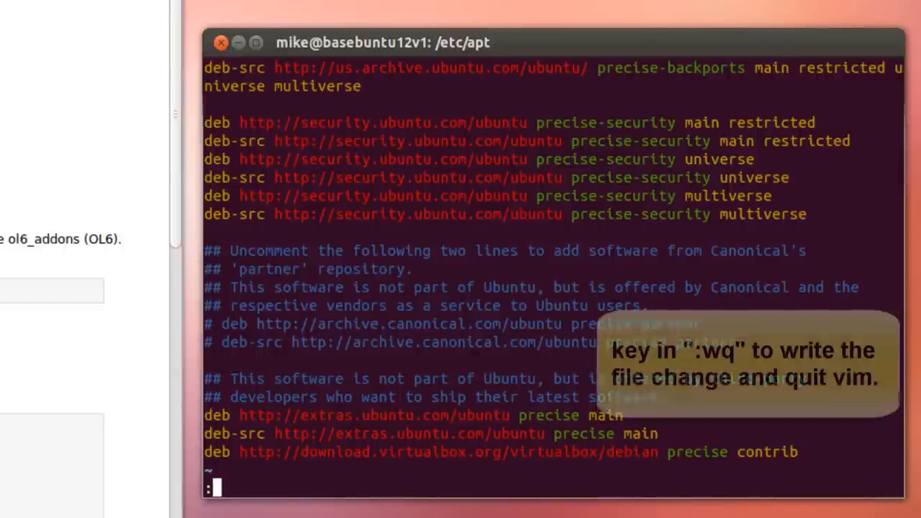
pyautogui.write('wq')
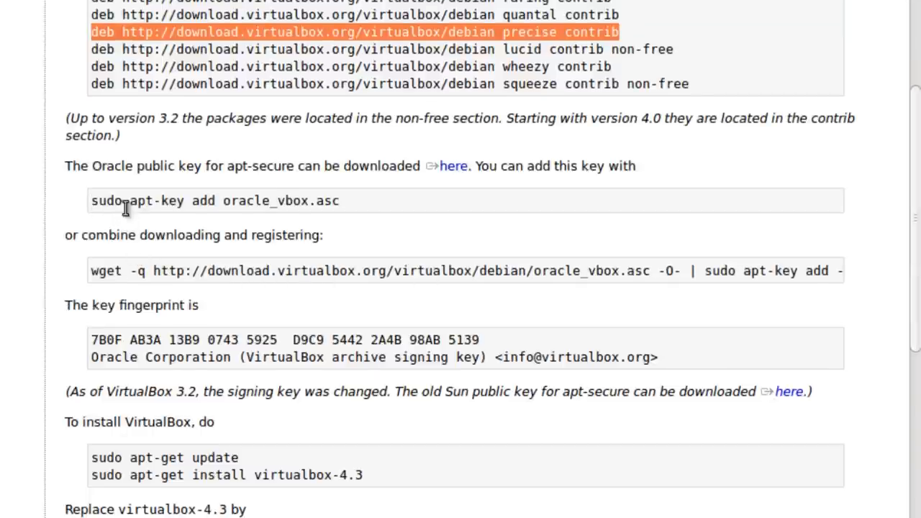
pyautogui.moveTo(220, 201)
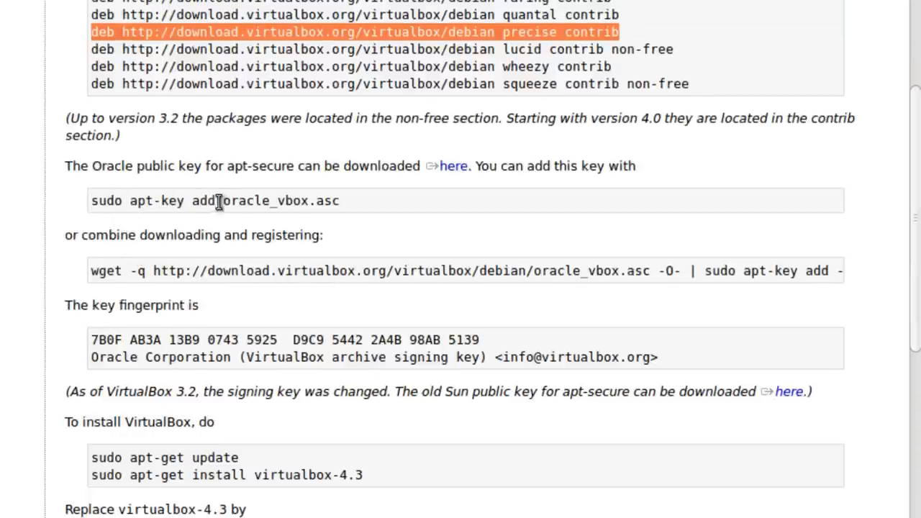
pyautogui.moveTo(759, 270)
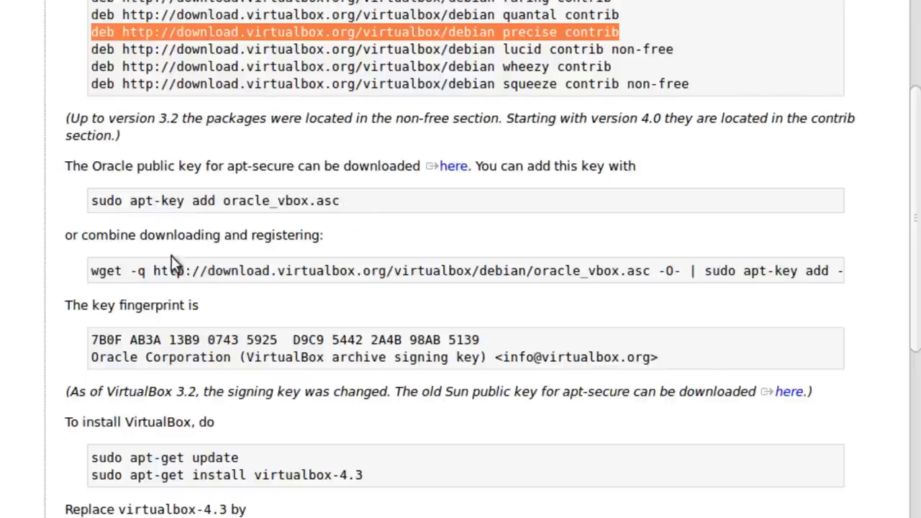
pyautogui.moveTo(322, 236)
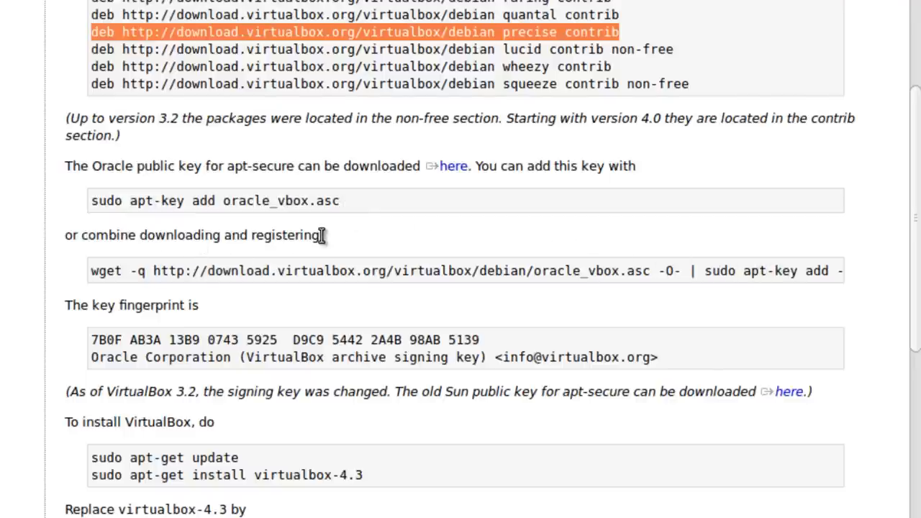
pyautogui.moveTo(214, 253)
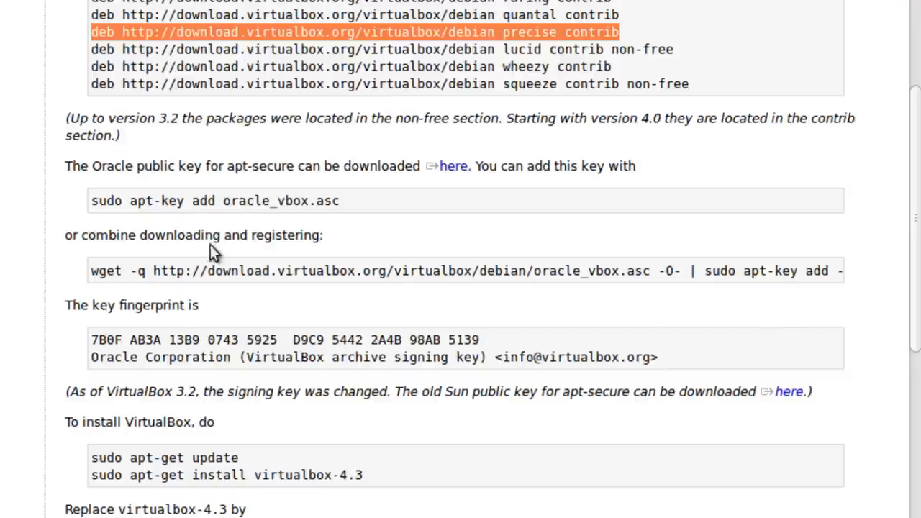
pyautogui.moveTo(92, 277)
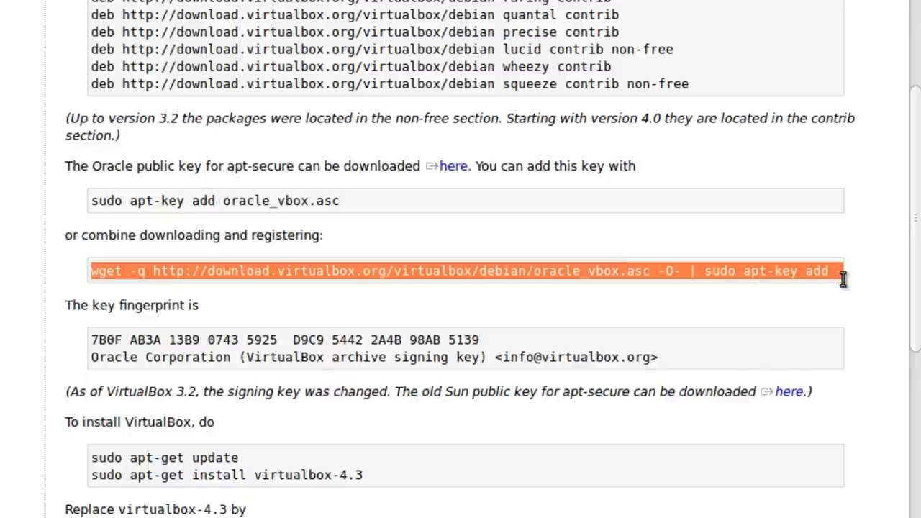
pyautogui.moveTo(669, 255)
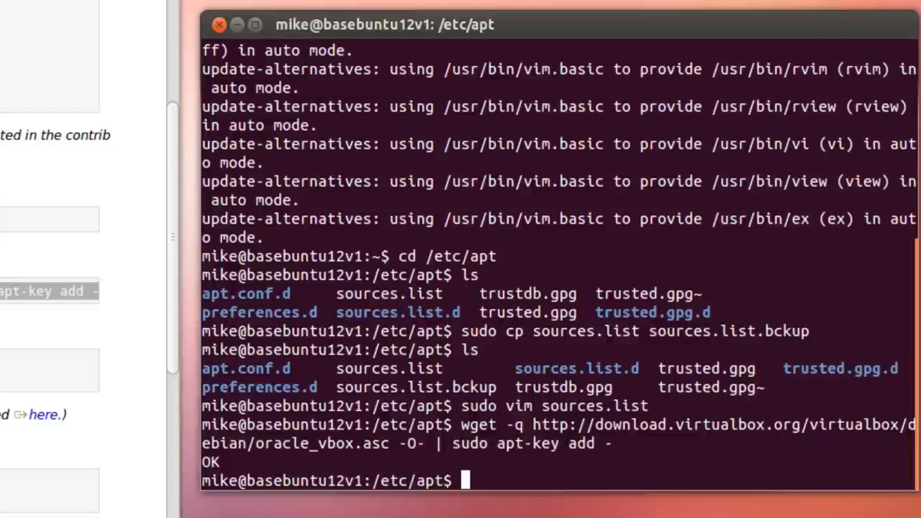
pyautogui.moveTo(495, 464)
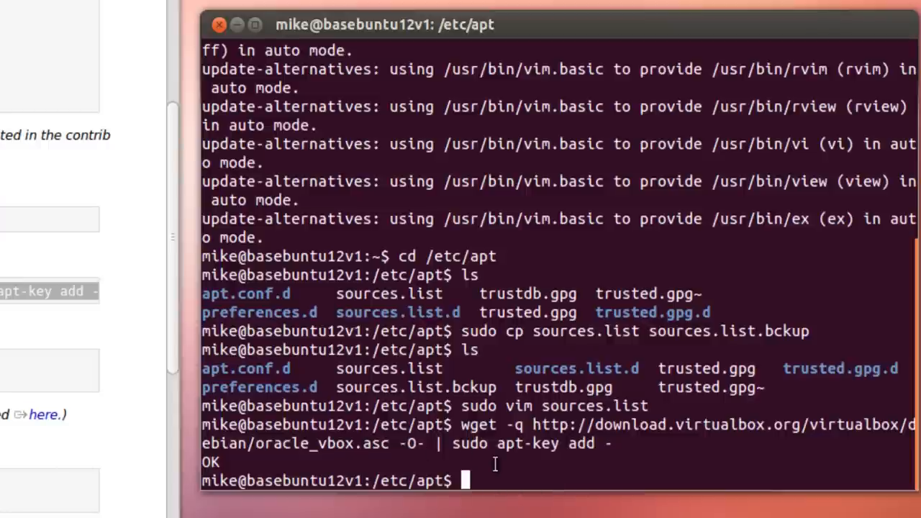
pyautogui.moveTo(81, 358)
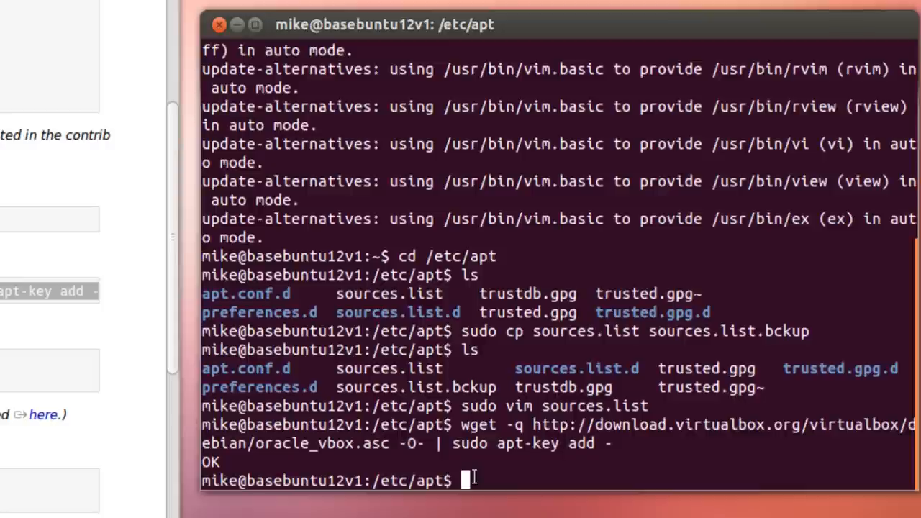
# Refresh the package lists with 'sudo apt-get update'.
pyautogui.write('s')
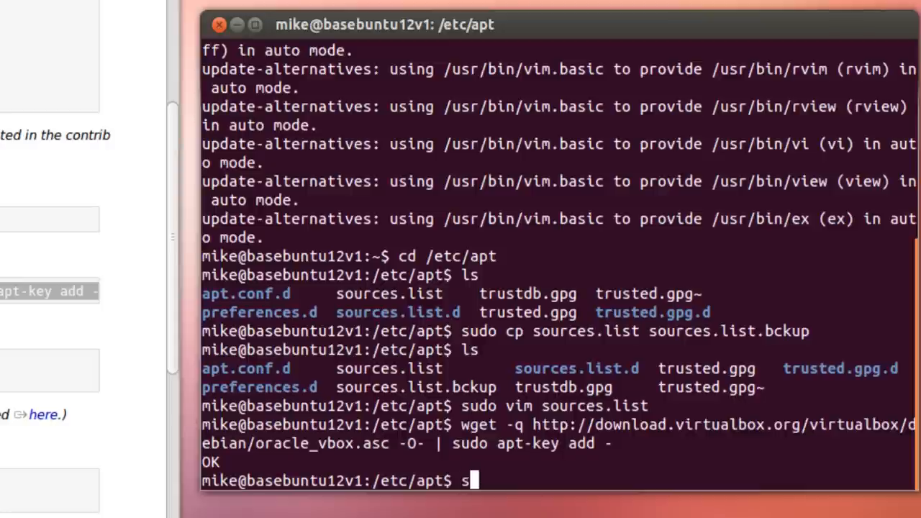
pyautogui.write('udo apt')
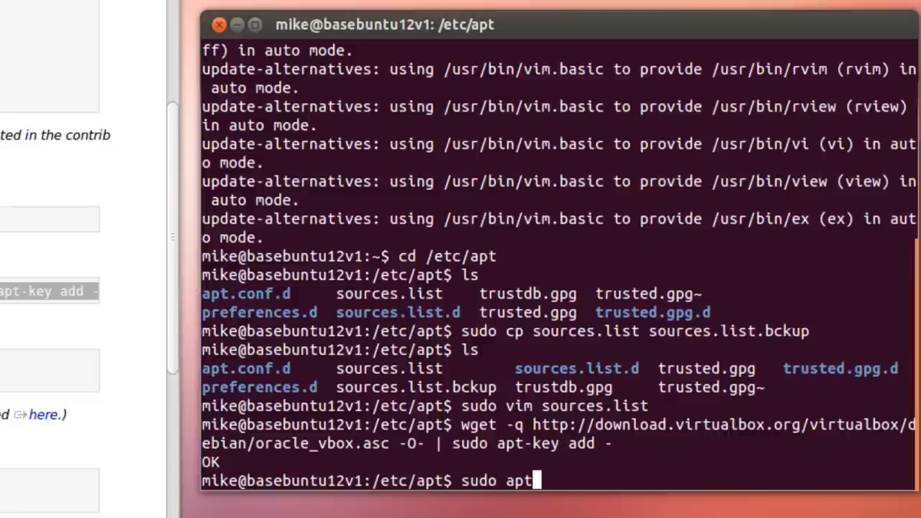
pyautogui.write('-get')
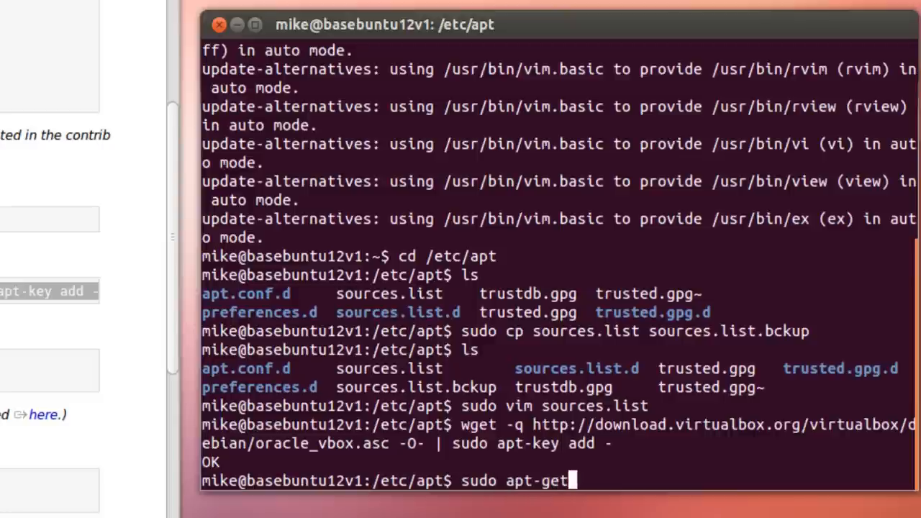
pyautogui.write('up')
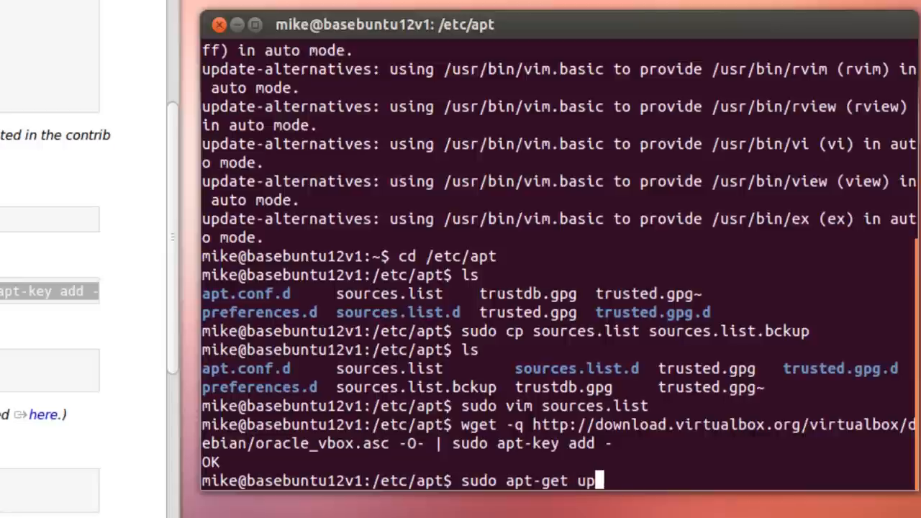
pyautogui.write('date')
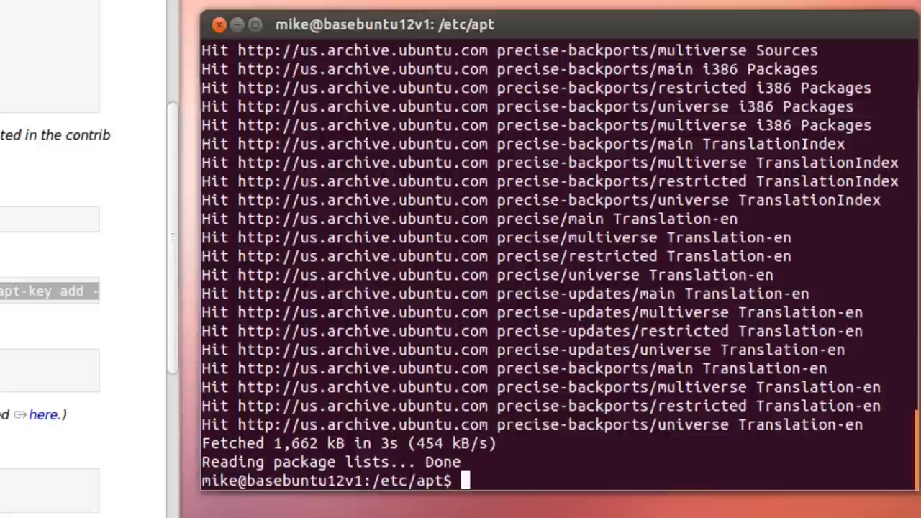
# Install virtualbox-4.3 with apt-get, confirming with y.
pyautogui.write('sudo')
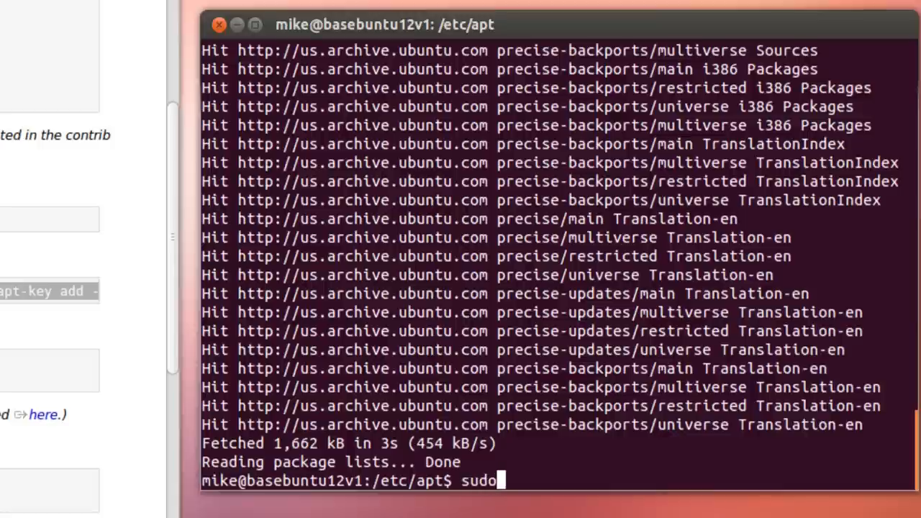
pyautogui.write('apt-g')
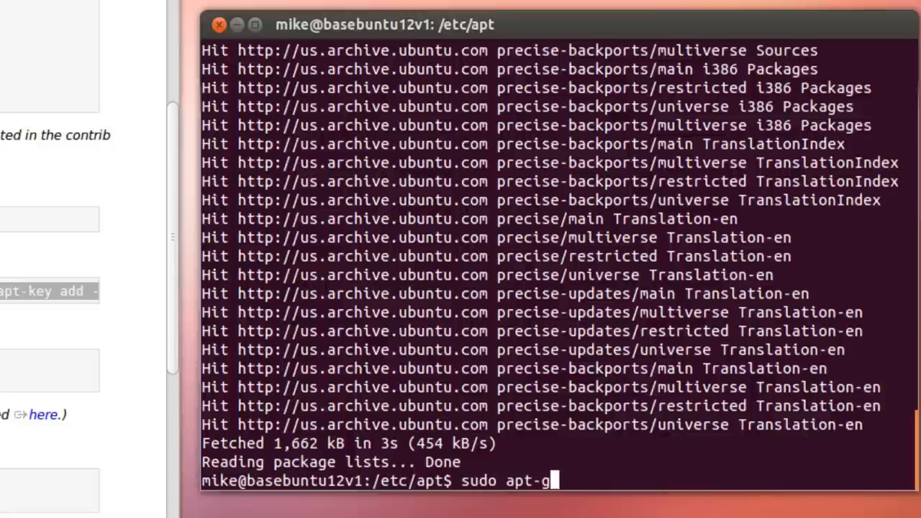
pyautogui.write('et install')
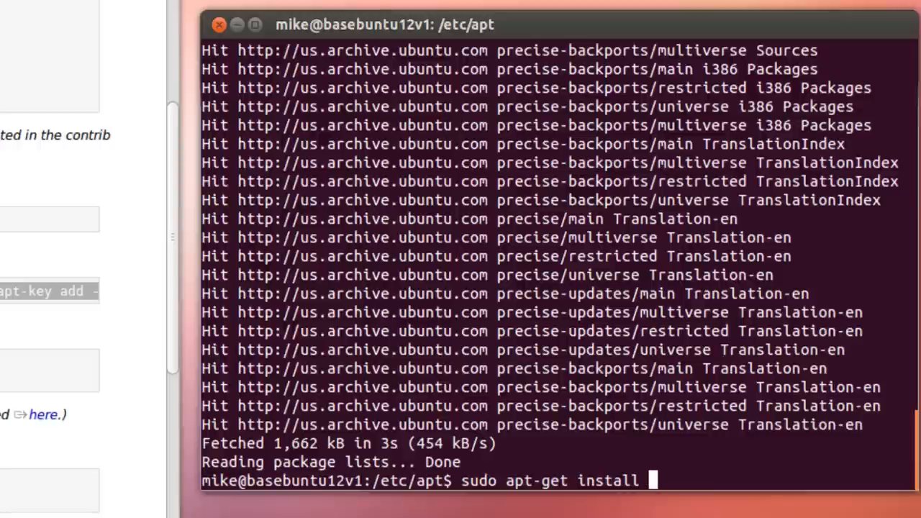
pyautogui.write('virtual')
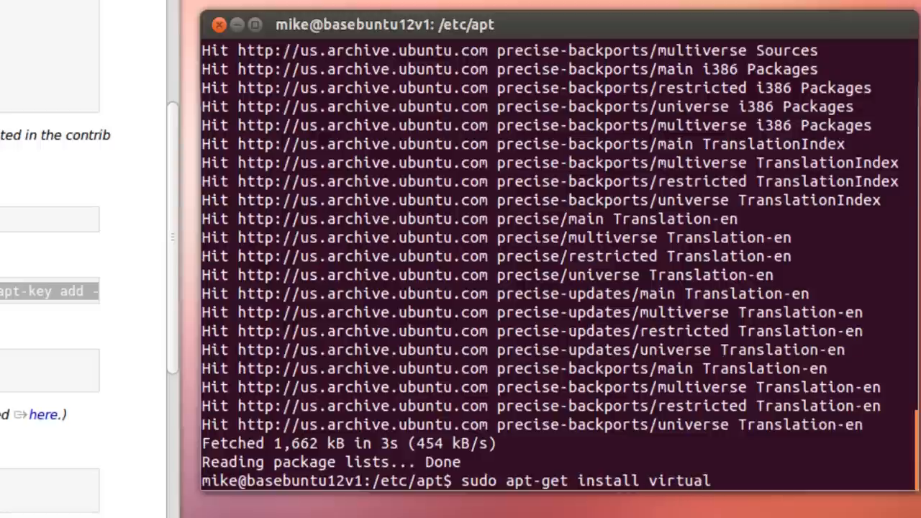
pyautogui.write('box')
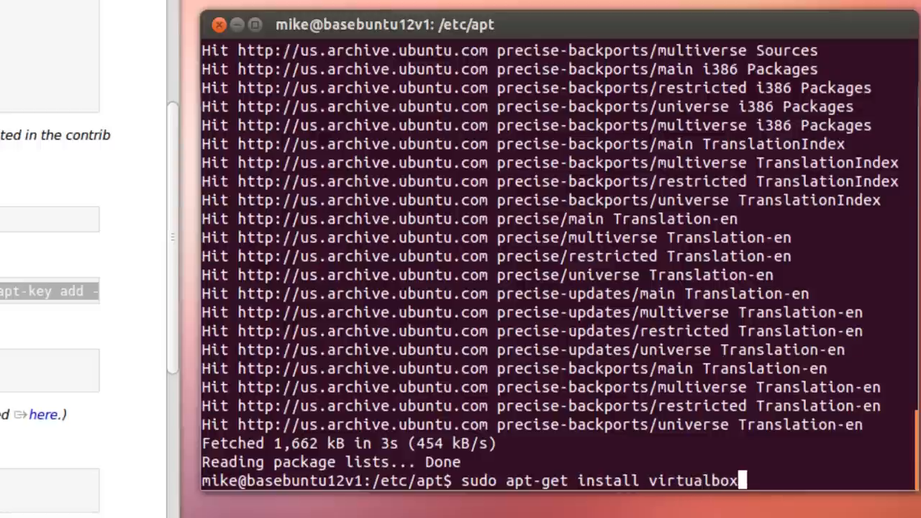
pyautogui.write('-')
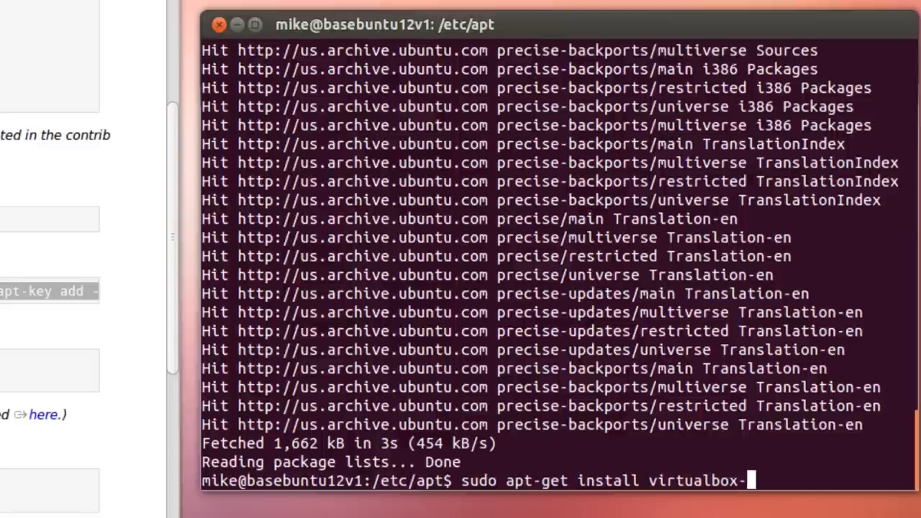
pyautogui.write('4.3')
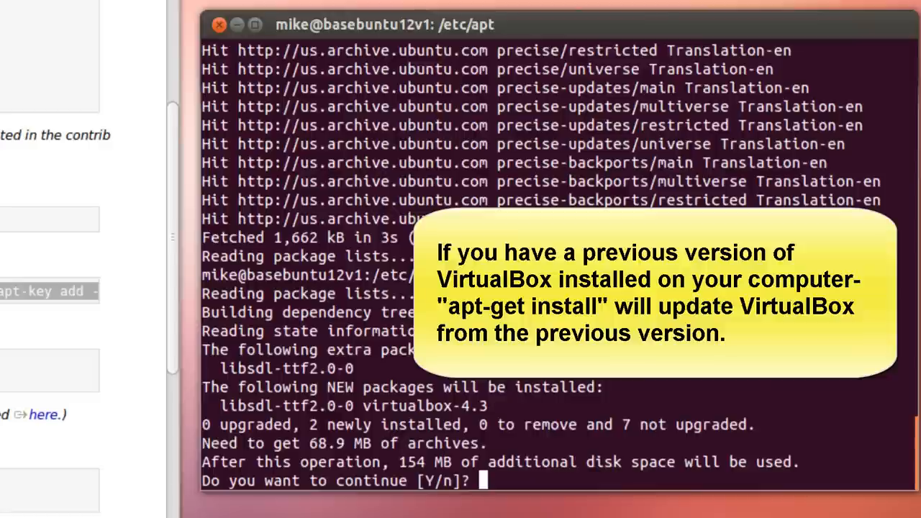
pyautogui.write('y')
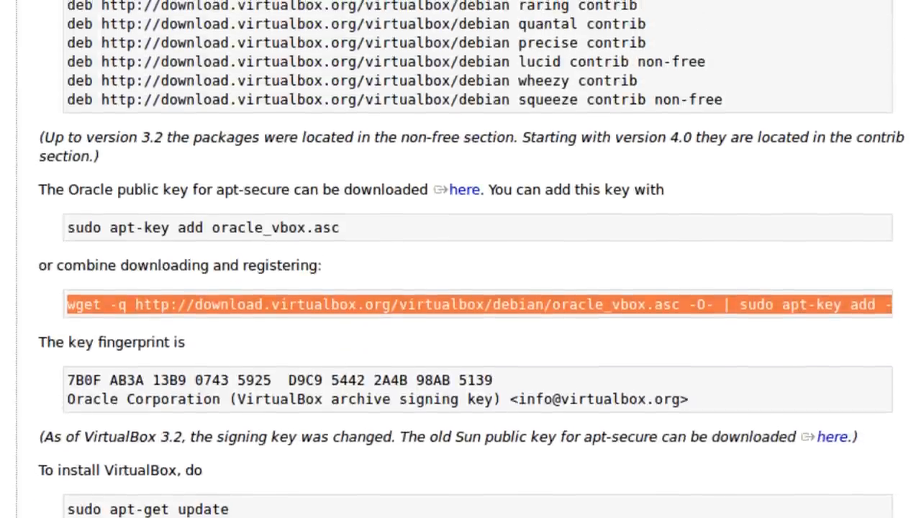
# Select the 'sudo apt-get install dkms' line on the download page and bring up its copy menu.
pyautogui.scroll(-3)
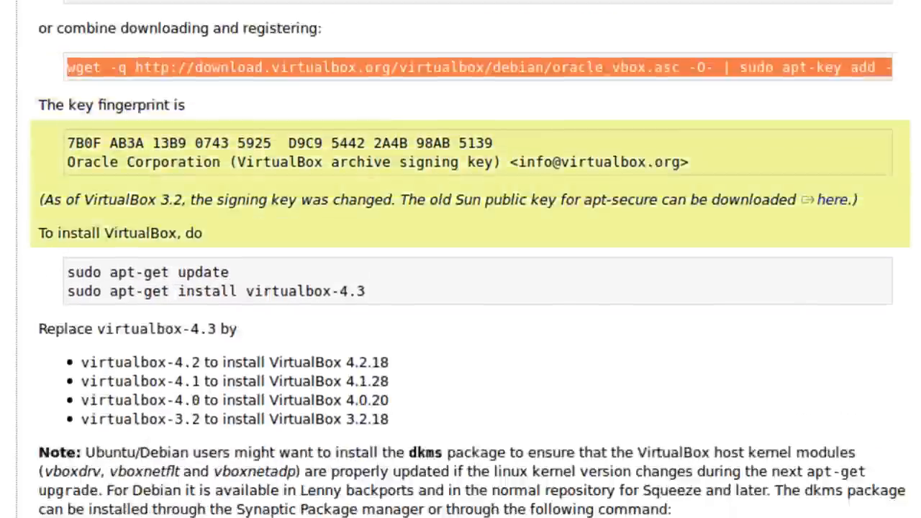
pyautogui.scroll(-3)
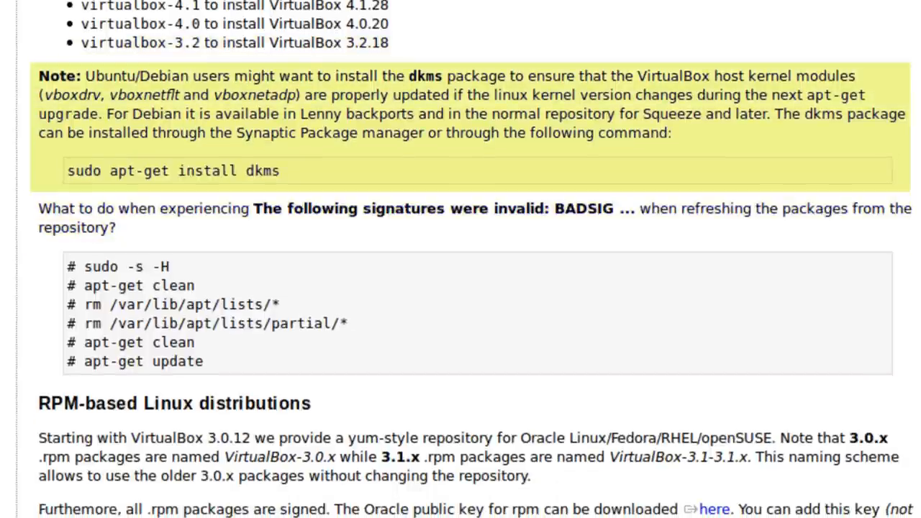
pyautogui.scroll(-3)
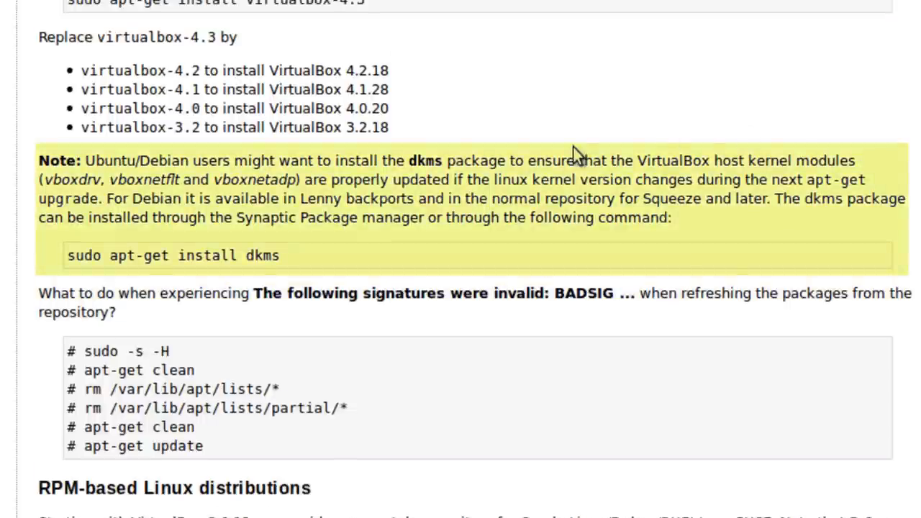
pyautogui.moveTo(577, 154)
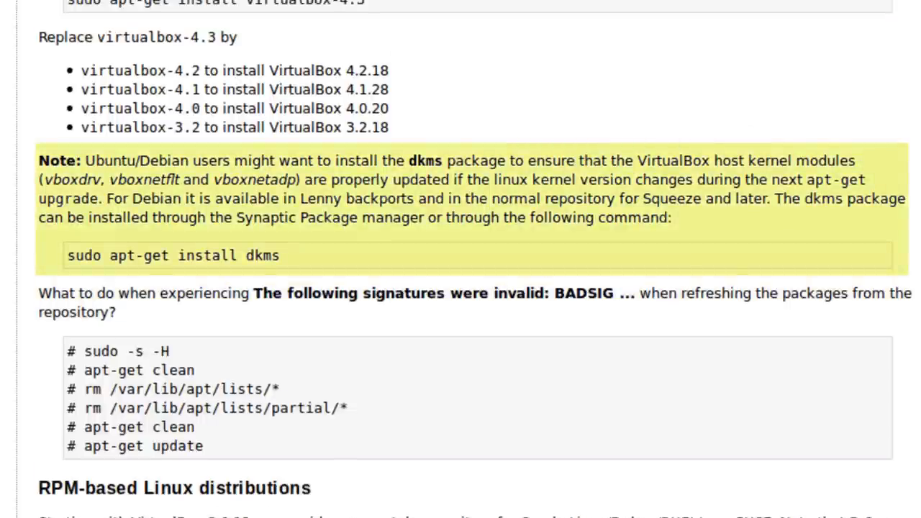
pyautogui.moveTo(287, 272)
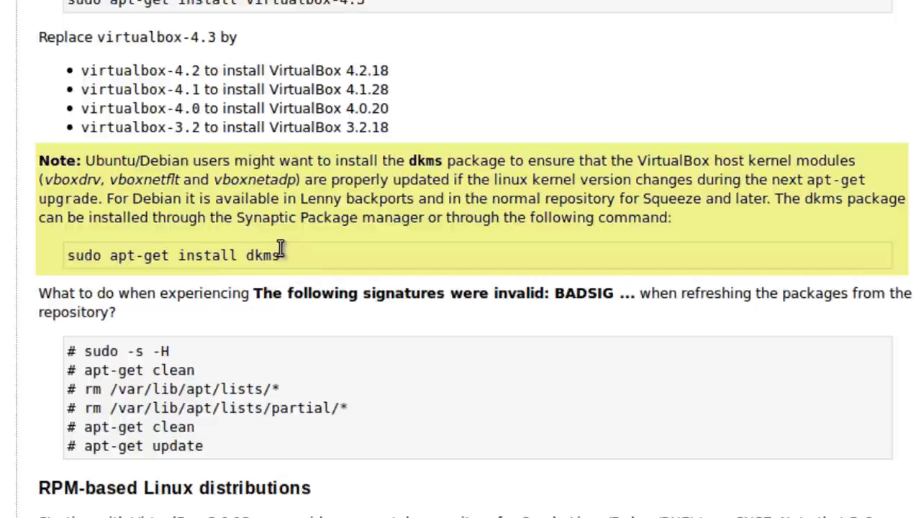
pyautogui.moveTo(107, 255); pyautogui.dragTo(281, 255)
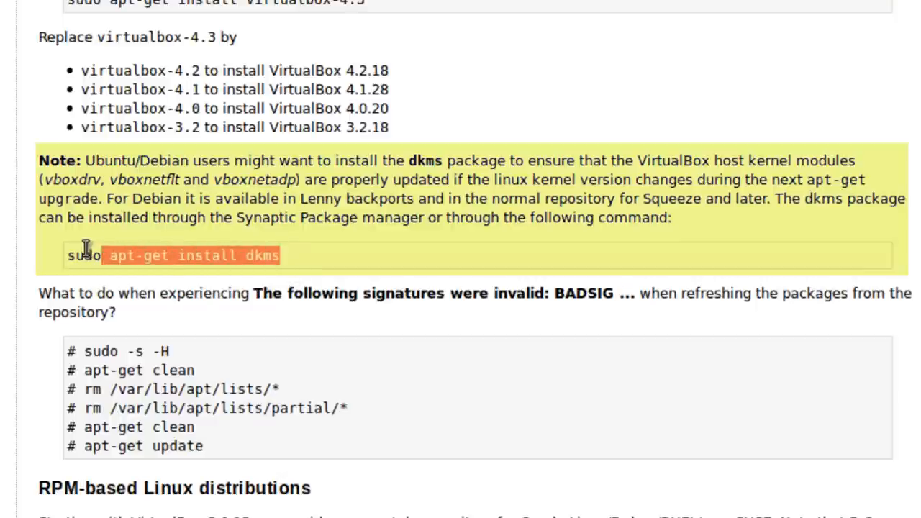
pyautogui.doubleClick(81, 255)
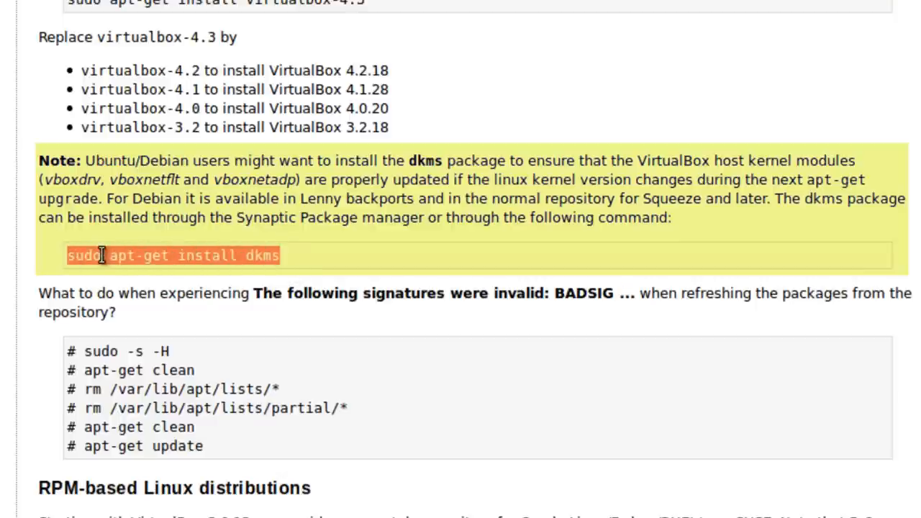
pyautogui.rightClick(101, 255)
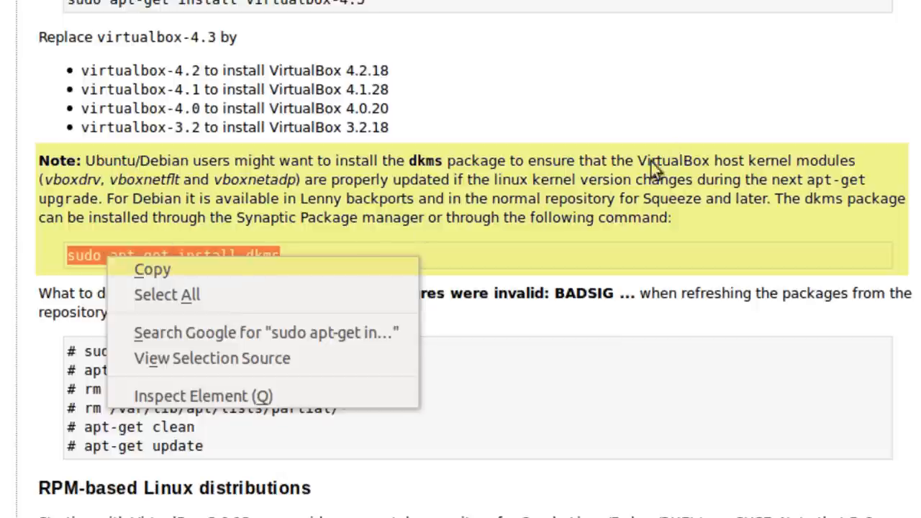
pyautogui.moveTo(414, 213)
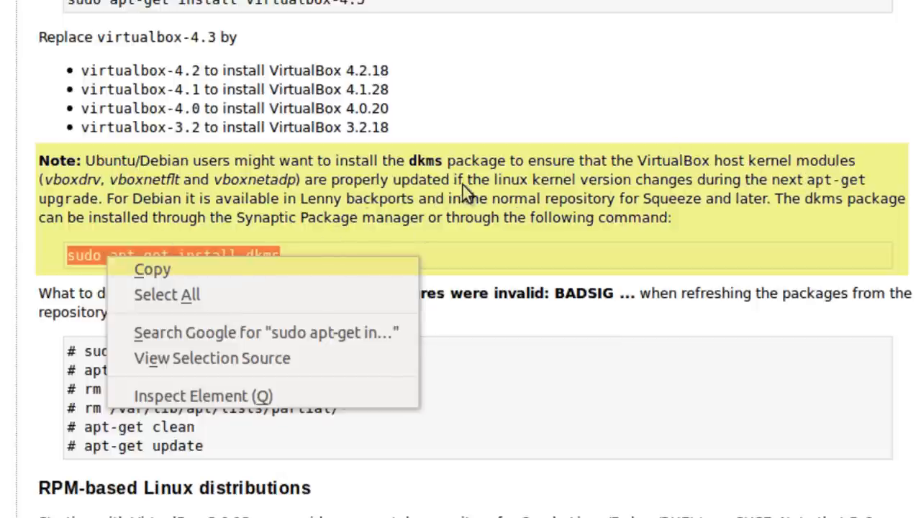
pyautogui.moveTo(611, 188)
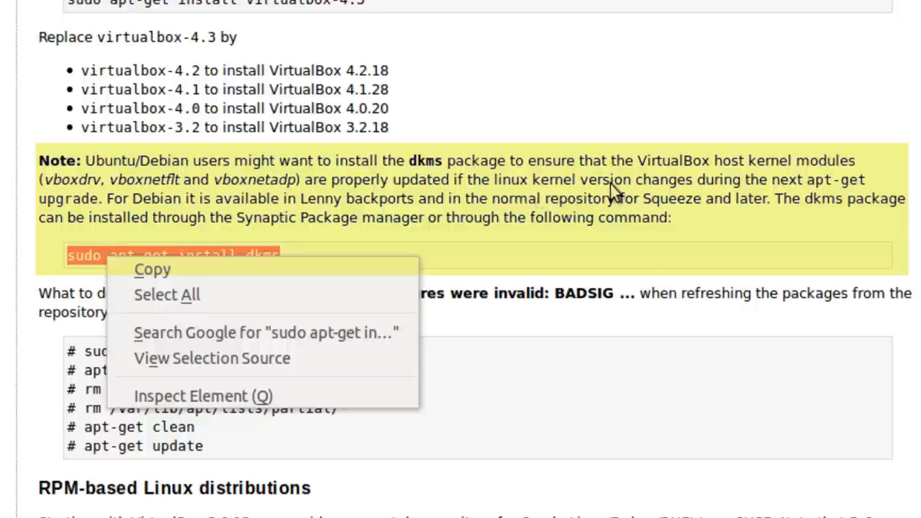
pyautogui.moveTo(820, 186)
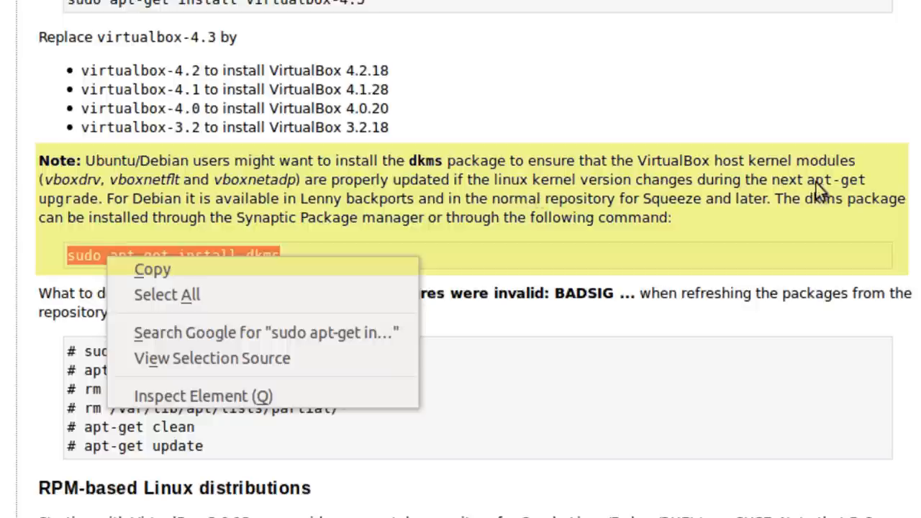
pyautogui.moveTo(244, 237)
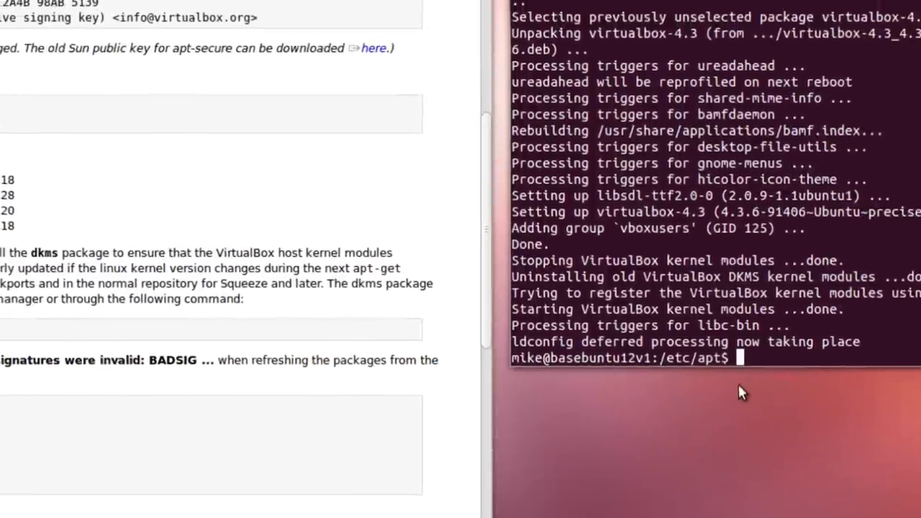
# Paste 'sudo apt-get install dkms' at the terminal prompt.
pyautogui.rightClick(743, 392)
pyautogui.write('sudo apt-get install dkms')
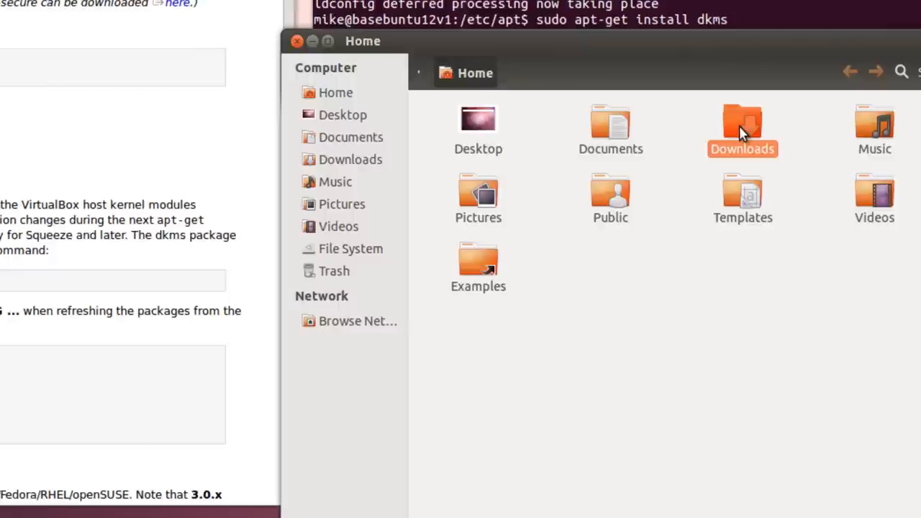
# Open the Oracle_VM_VirtualBox_Extension_Pack .vbox-extpack file from the Downloads folder.
pyautogui.doubleClick(741, 130)
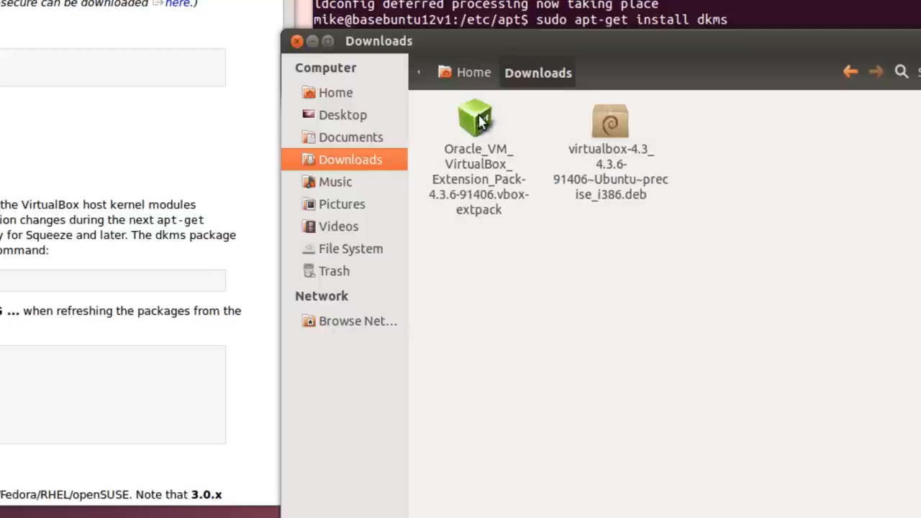
pyautogui.click(478, 119)
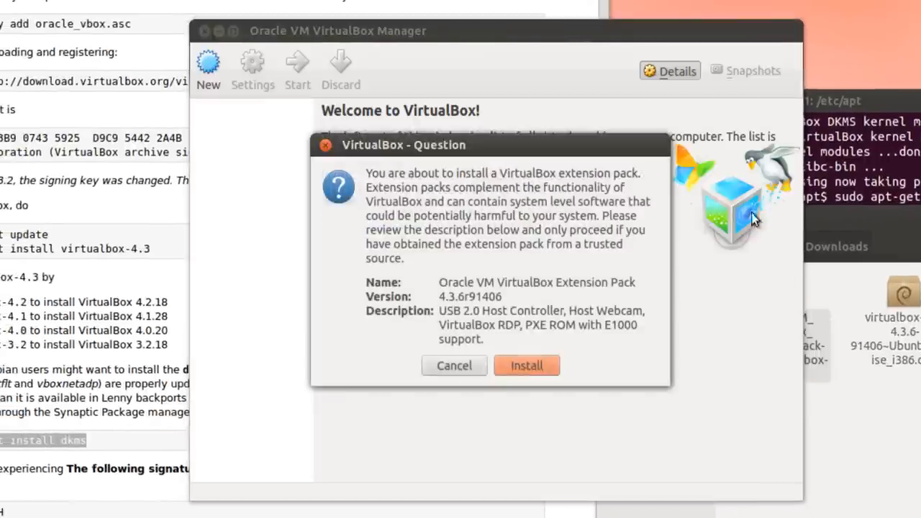
pyautogui.moveTo(340, 37)
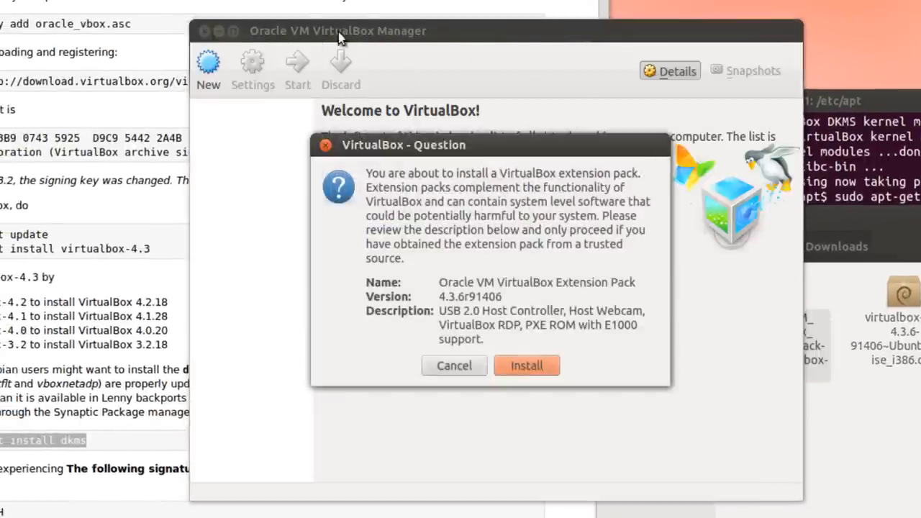
pyautogui.moveTo(373, 165)
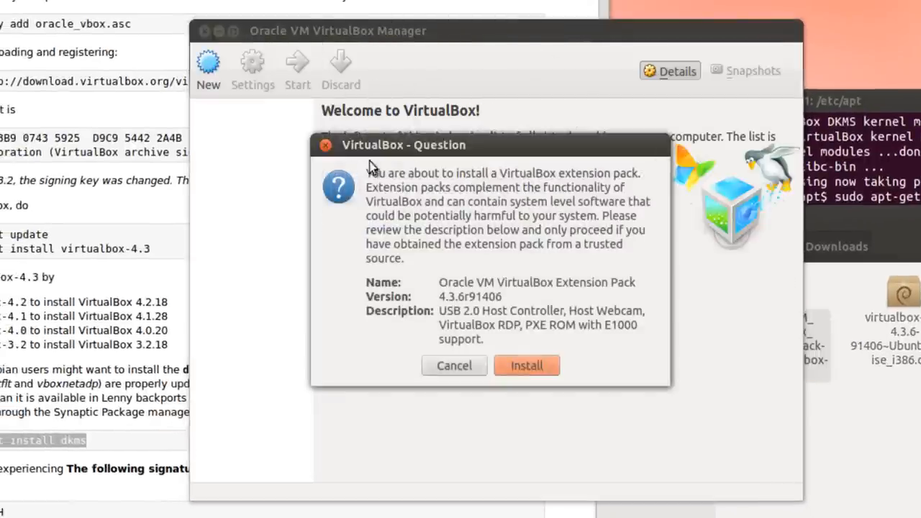
pyautogui.moveTo(546, 377)
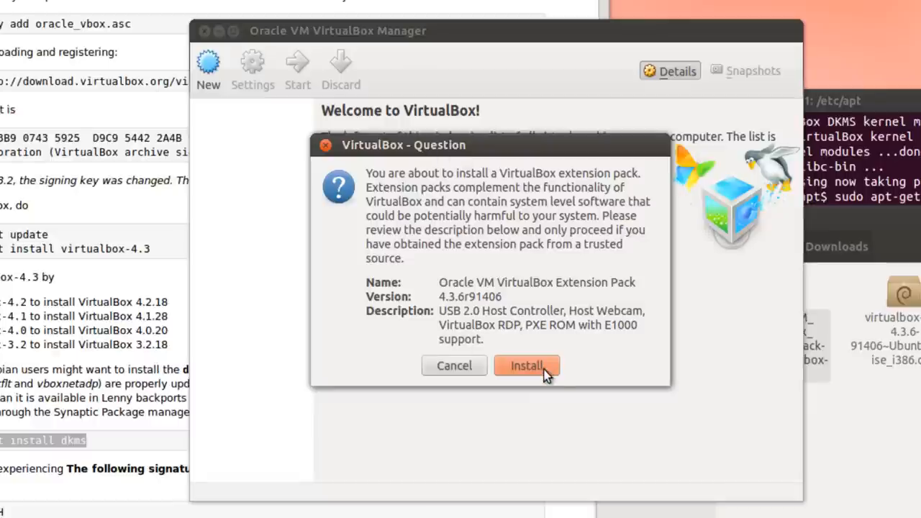
# Install Extension Pack 4.3.6r91406, accepting the license and entering the admin password.
pyautogui.click(526, 365)
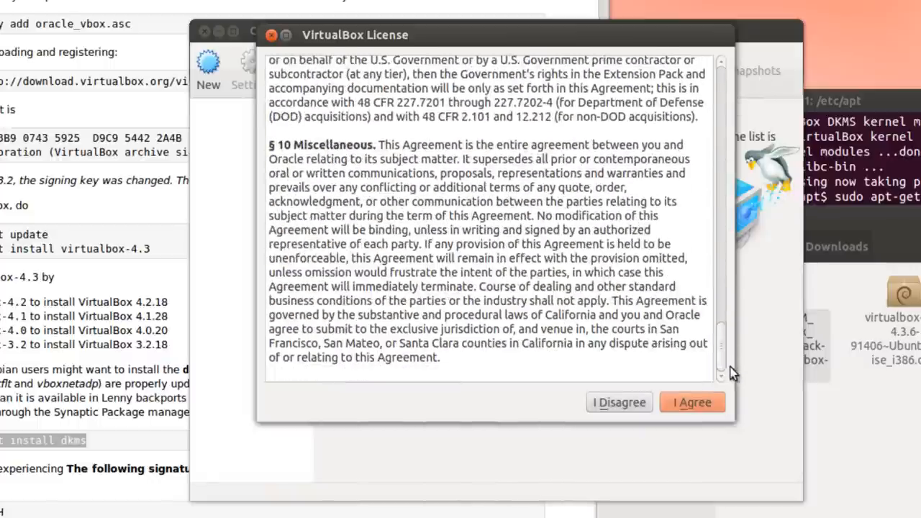
pyautogui.click(692, 402)
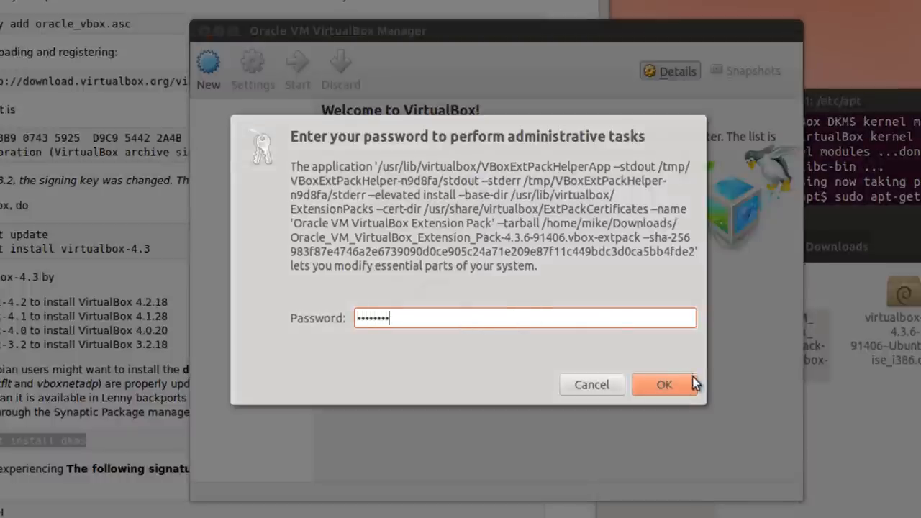
pyautogui.click(663, 385)
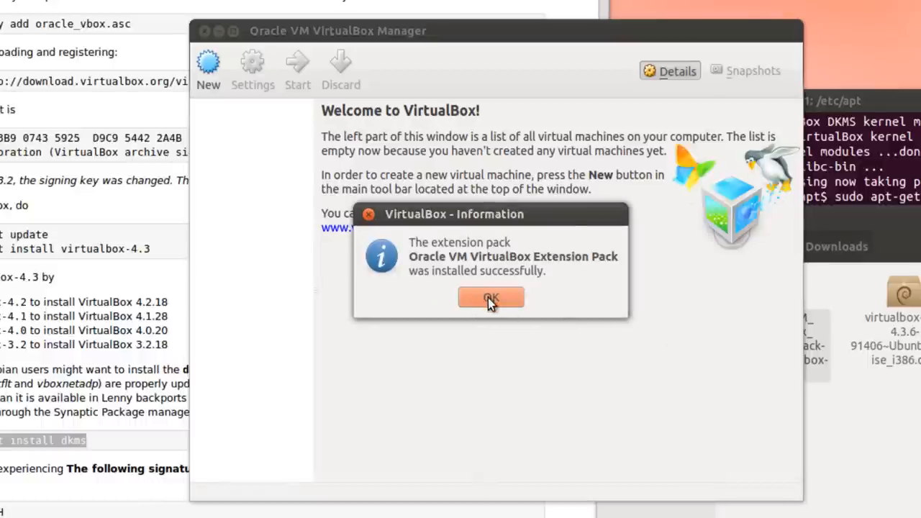
pyautogui.click(491, 297)
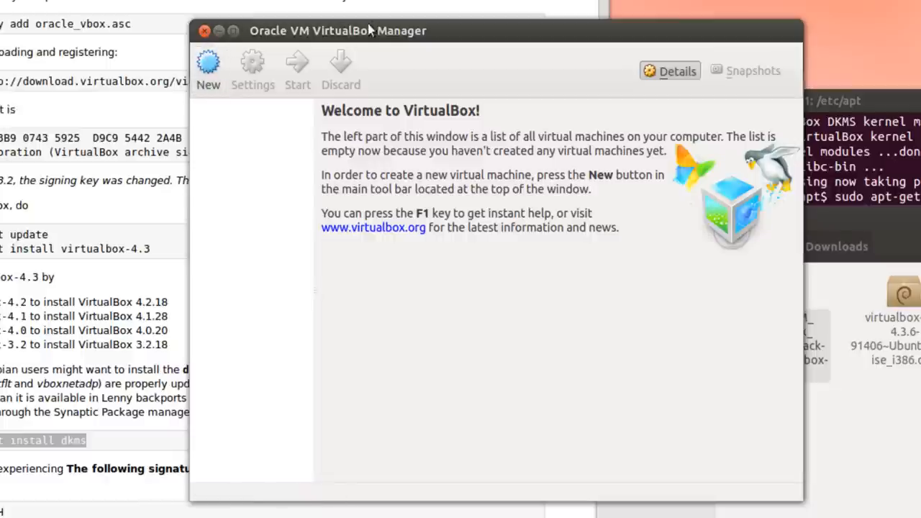
pyautogui.moveTo(516, 37)
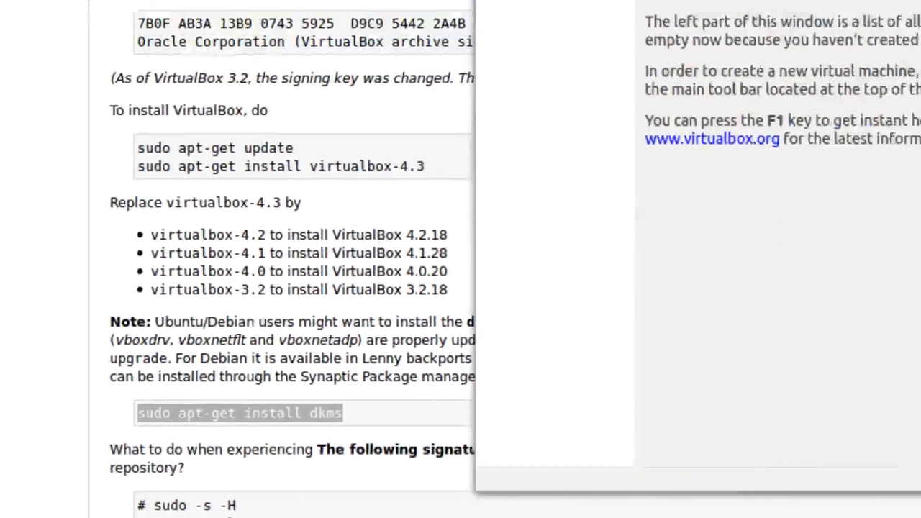
pyautogui.click(269, 72)
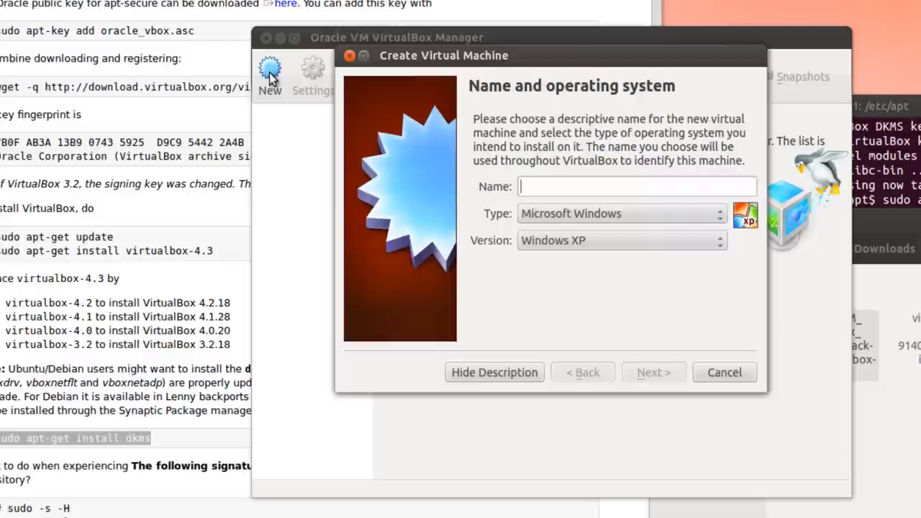
pyautogui.click(636, 186)
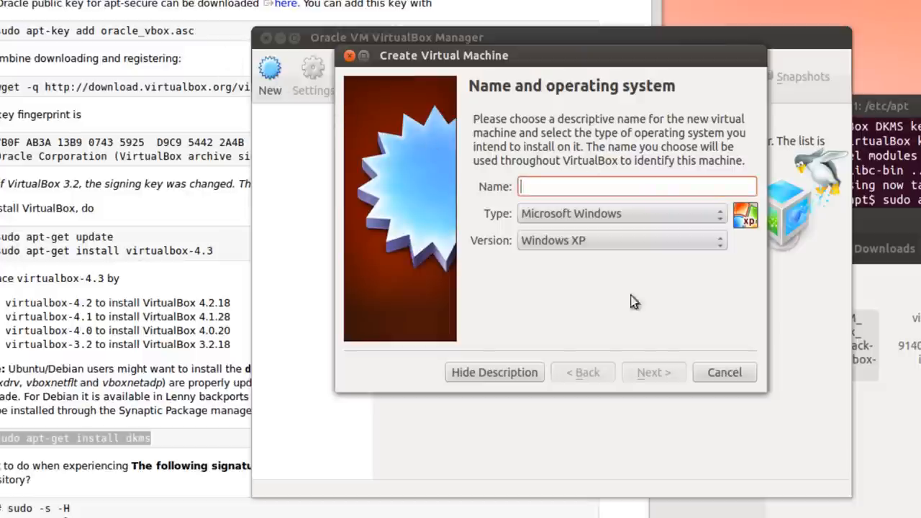
pyautogui.moveTo(299, 92)
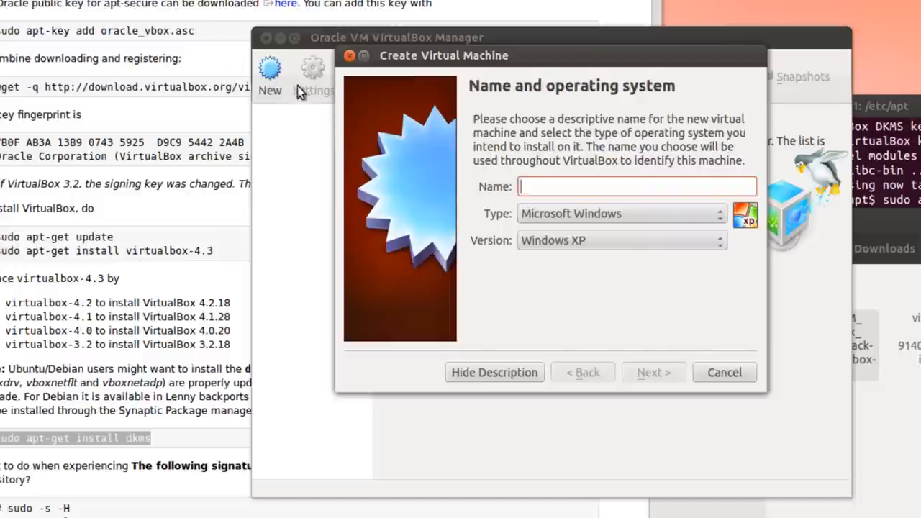
pyautogui.click(723, 372)
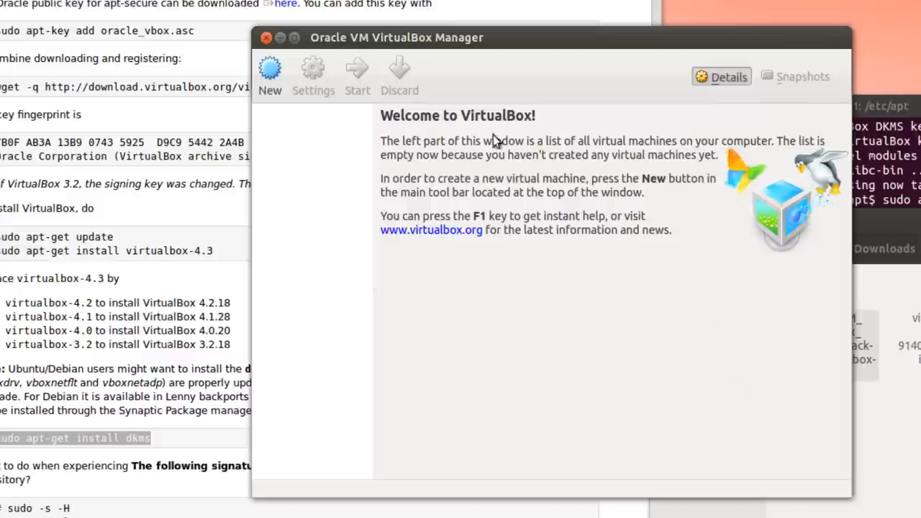
pyautogui.moveTo(493, 144)
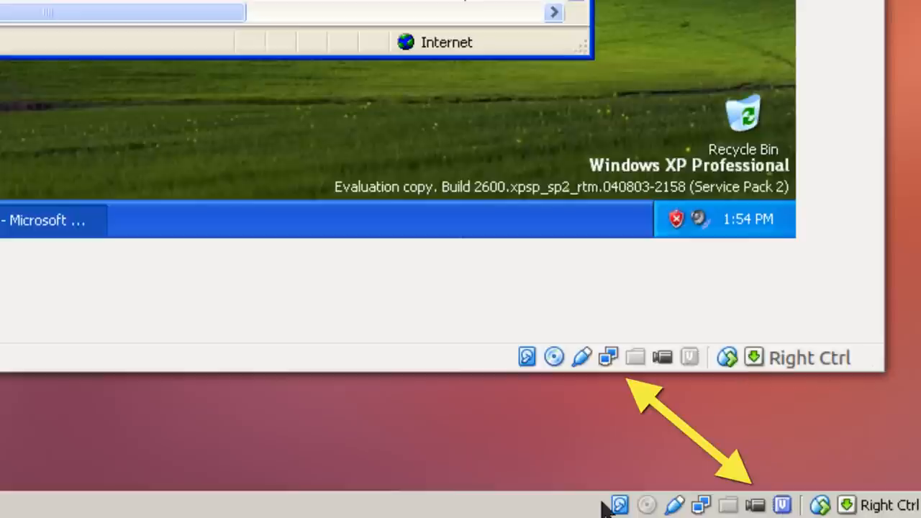
pyautogui.moveTo(647, 503)
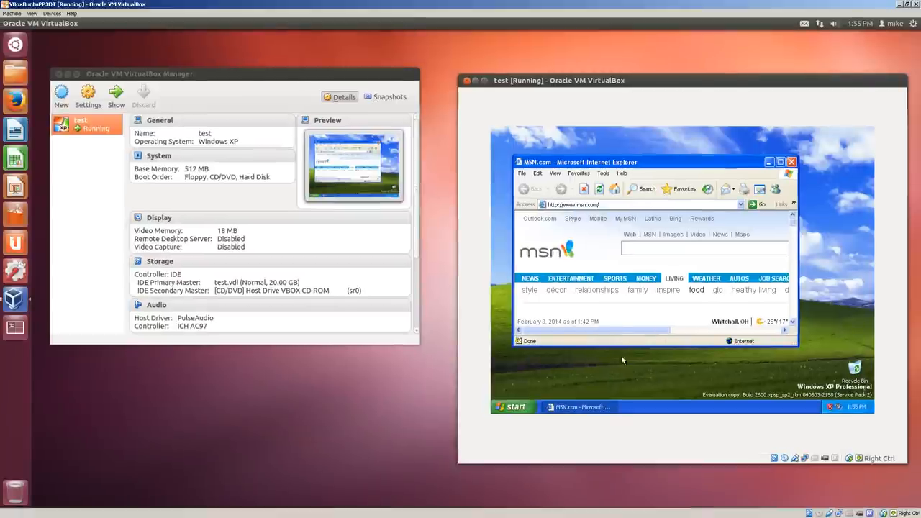
pyautogui.moveTo(626, 369)
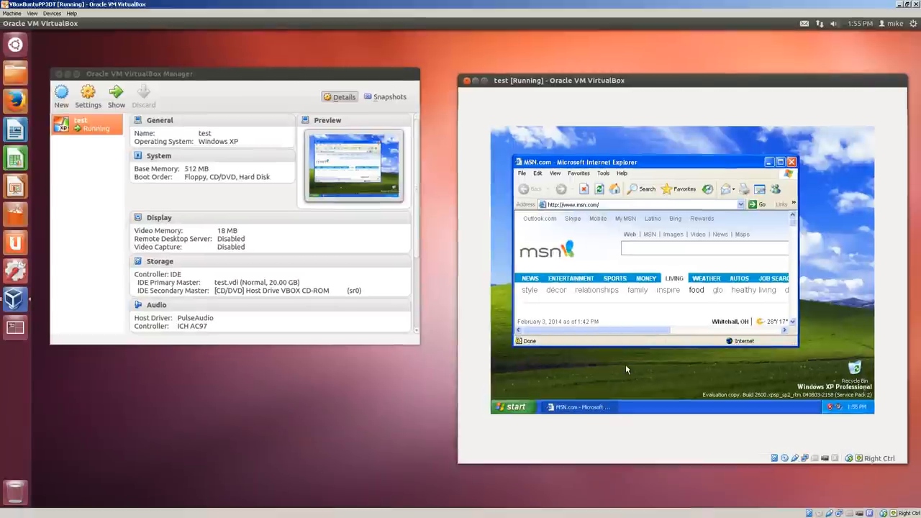